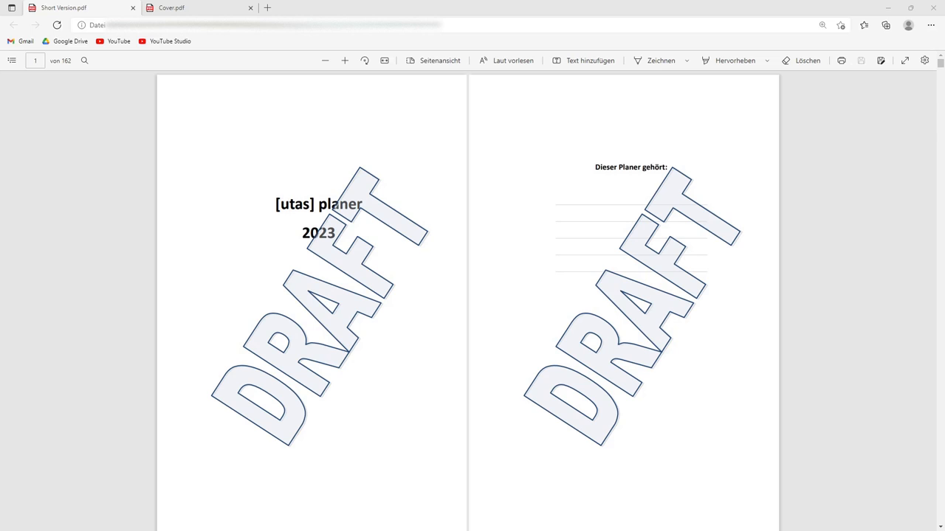
mouse_move(824, 378)
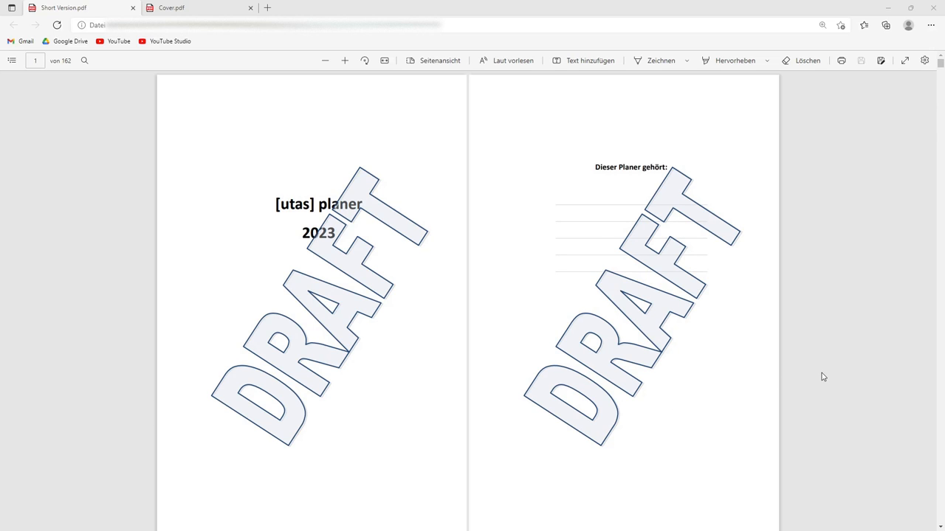
Step: Scroll the draft planner PDF past the cover pages to the January–June 2023 calendar spread
scroll(down, 3)
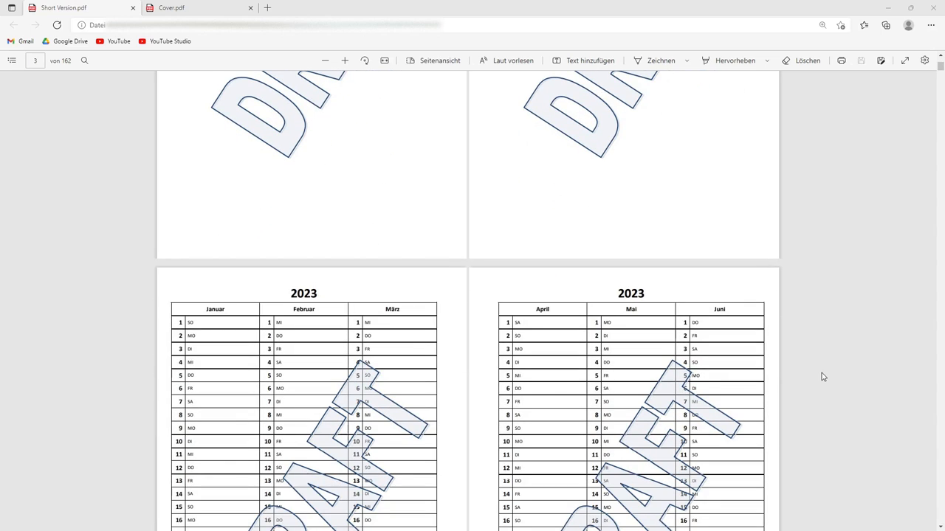
scroll(down, 3)
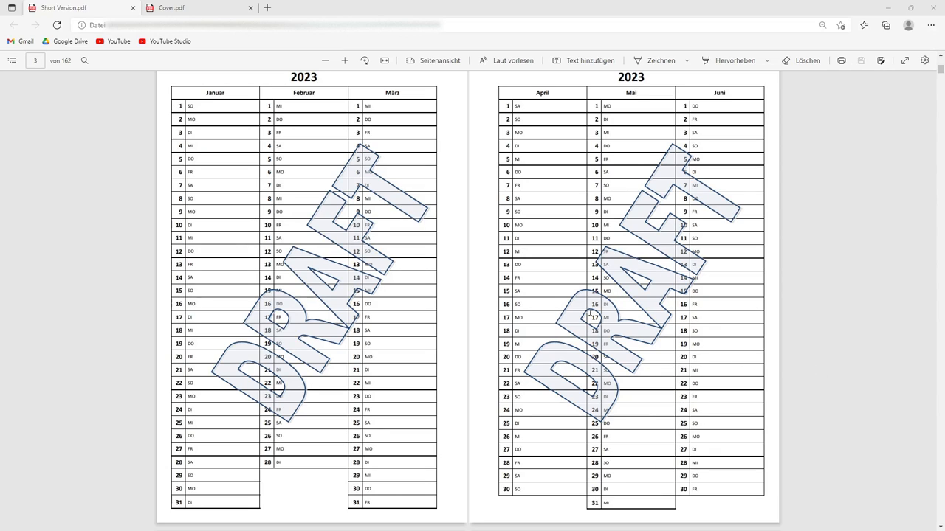
mouse_move(204, 208)
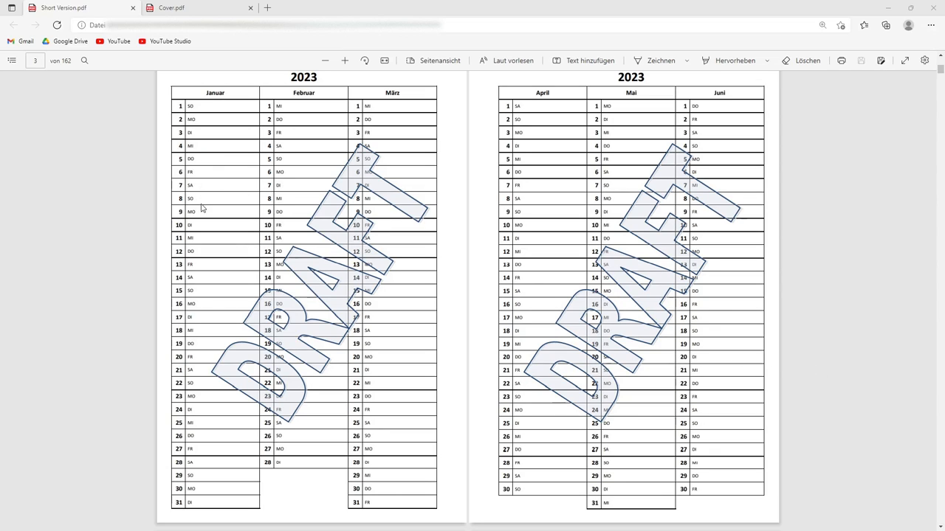
mouse_move(198, 422)
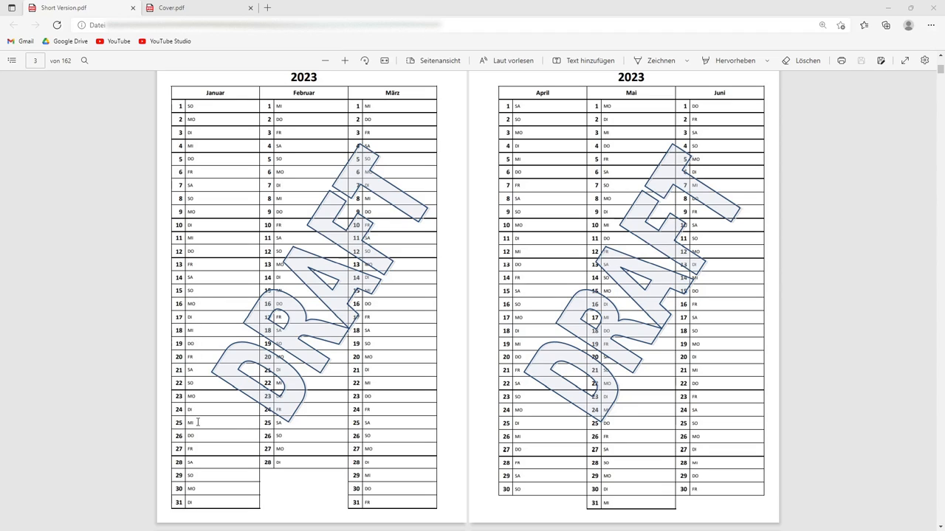
mouse_move(827, 301)
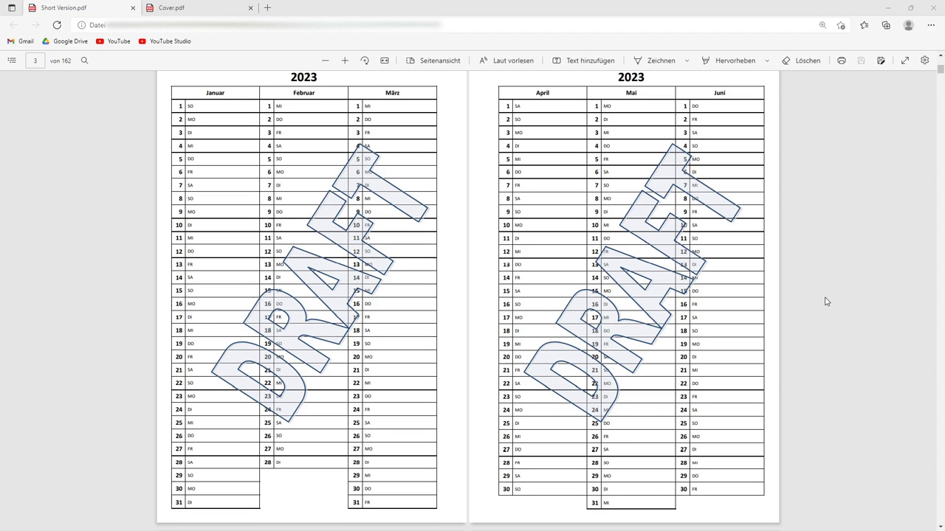
Step: Scroll past the Log für 2024 and Ziele für 2023 pages to the quarterly goal checklists
scroll(down, 3)
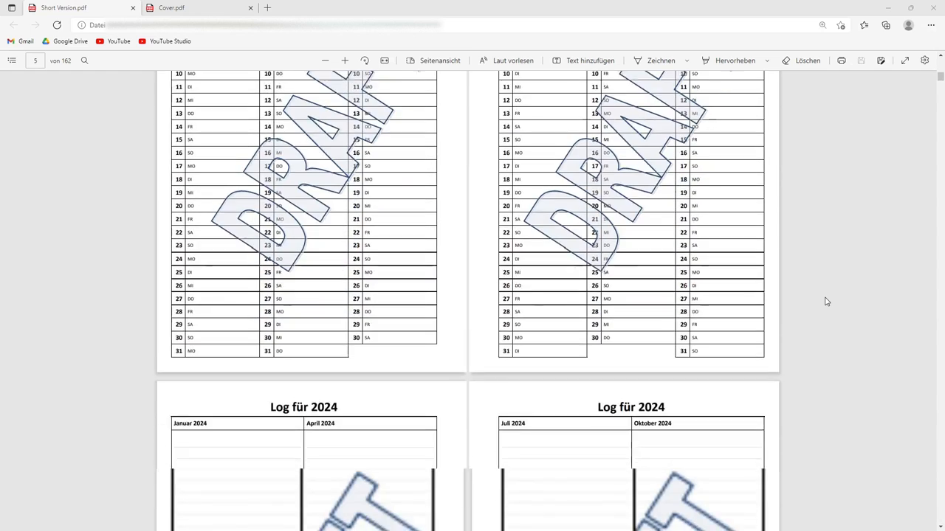
scroll(down, 3)
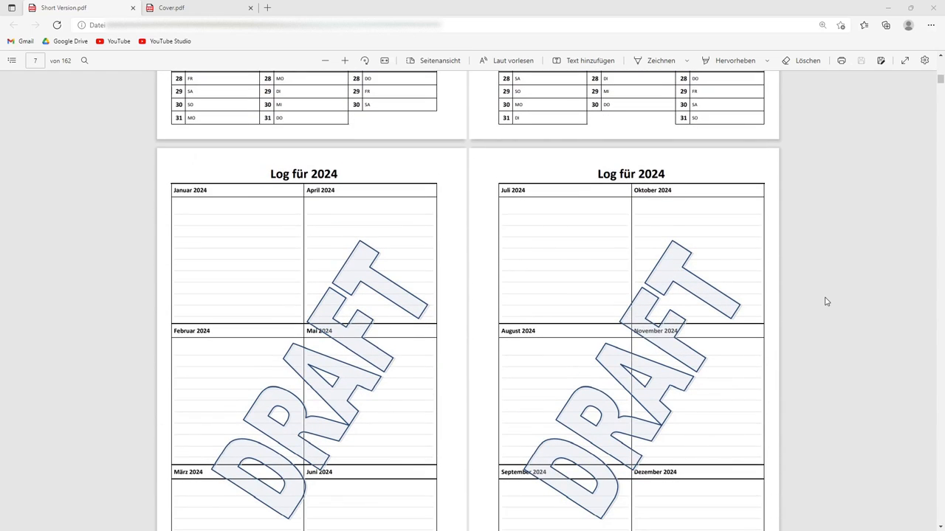
mouse_move(854, 272)
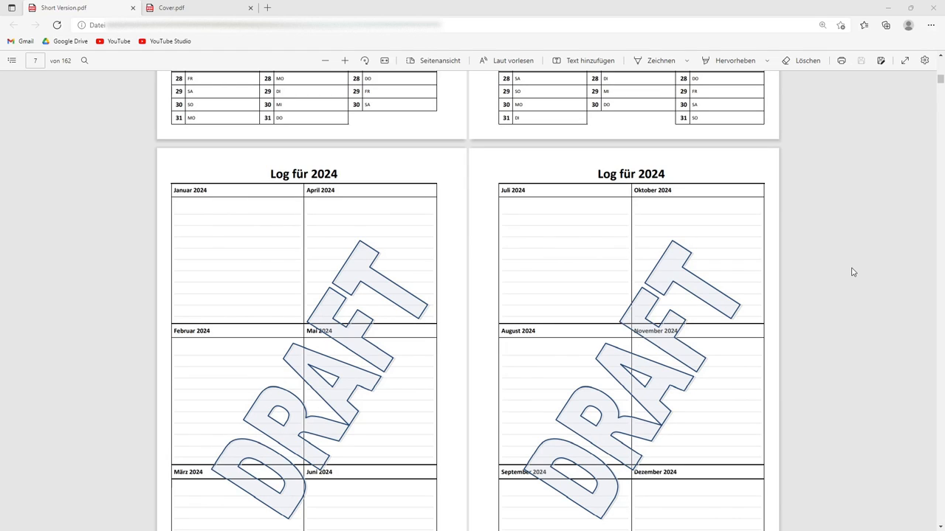
mouse_move(584, 180)
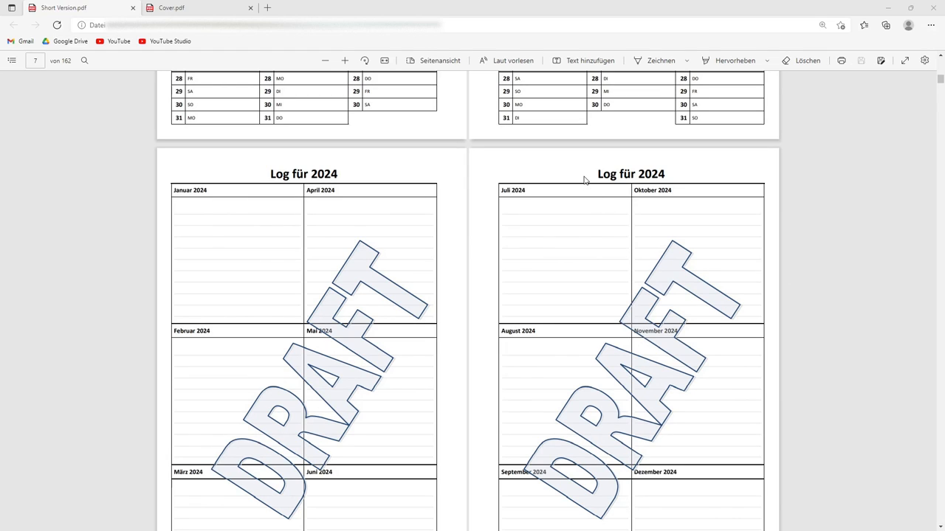
mouse_move(231, 236)
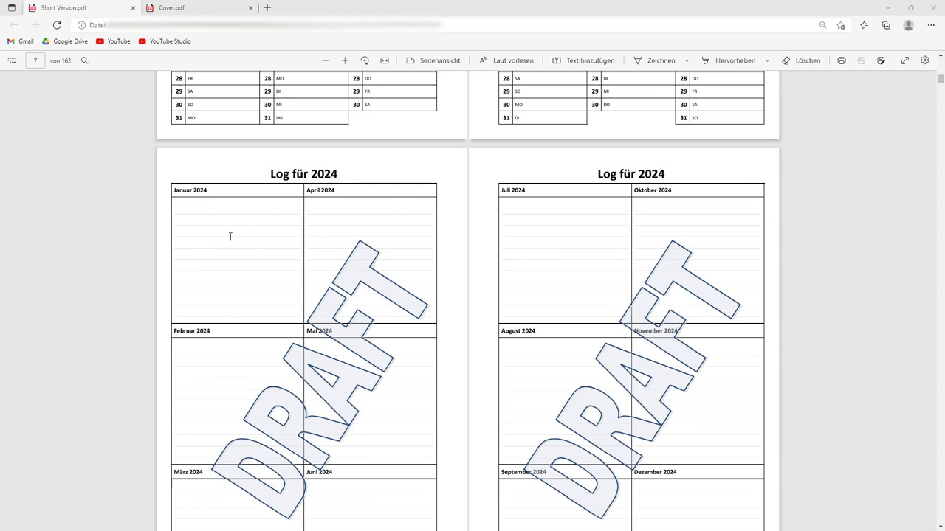
mouse_move(812, 272)
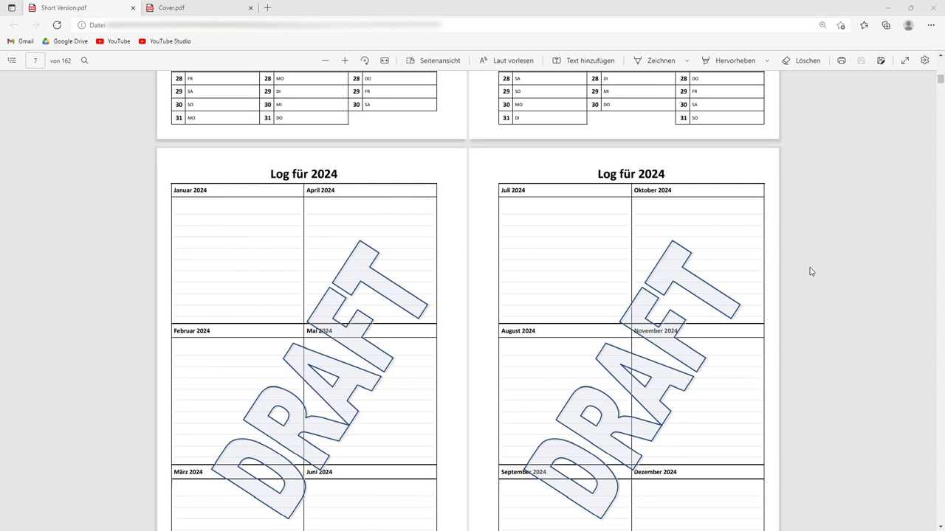
scroll(down, 3)
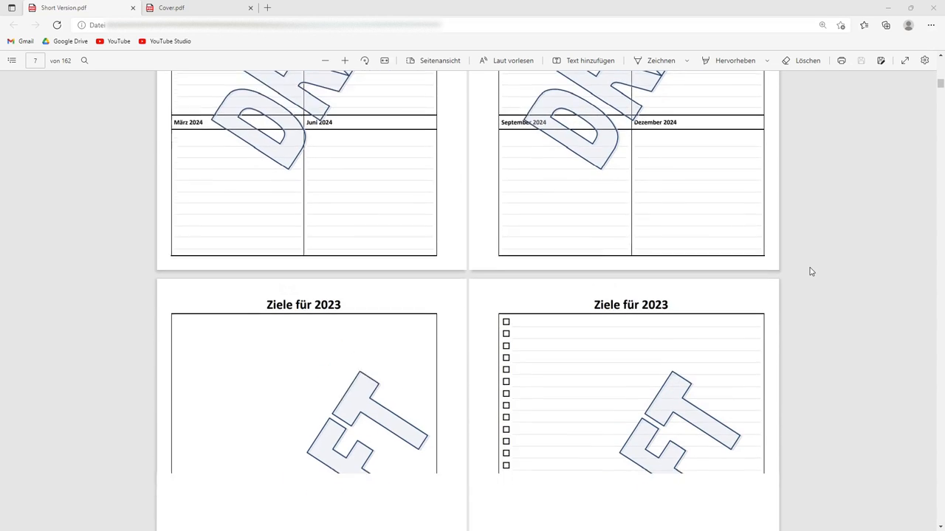
scroll(down, 3)
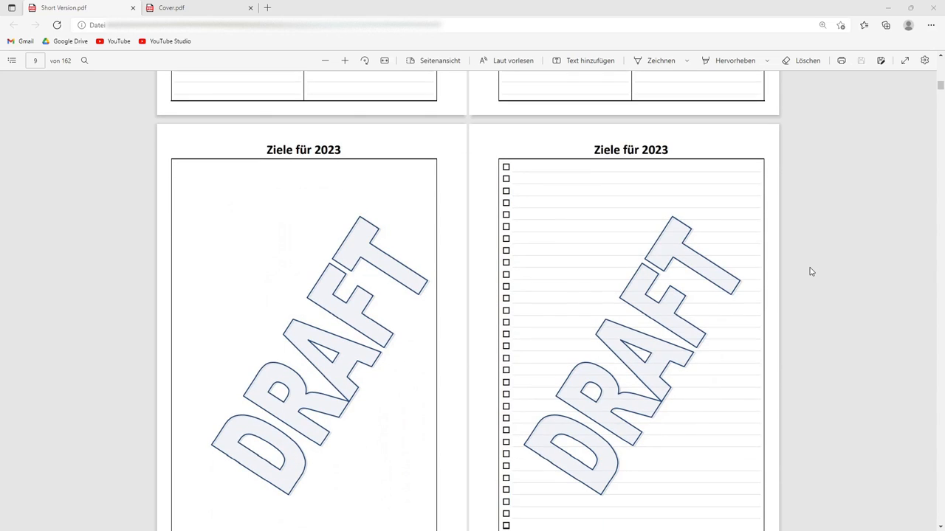
mouse_move(794, 271)
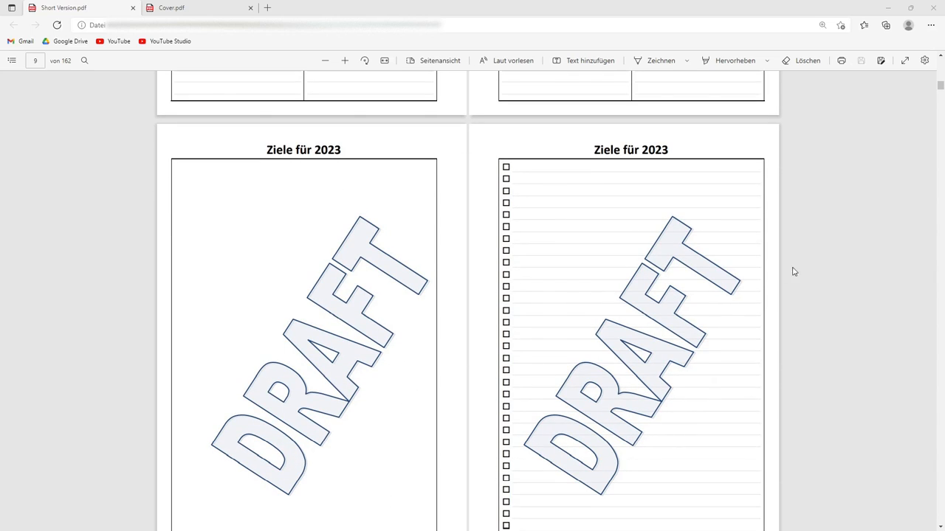
mouse_move(576, 360)
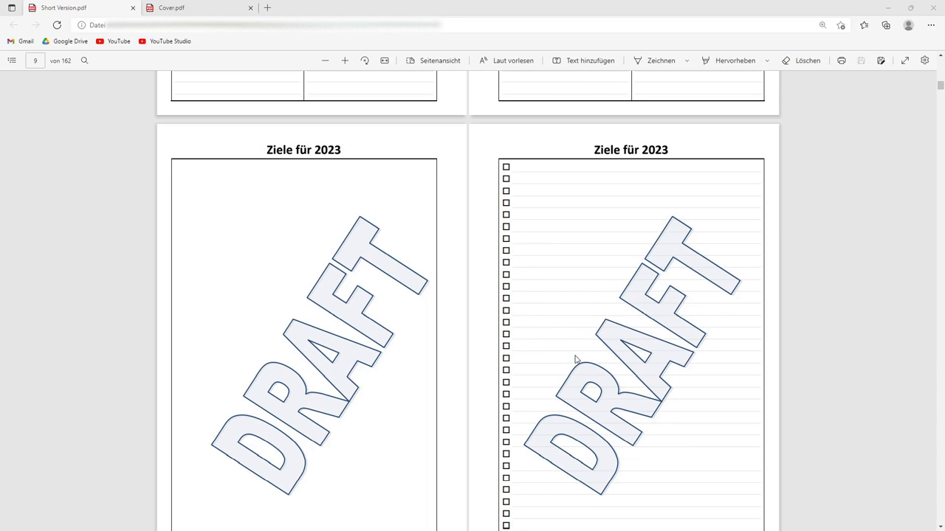
mouse_move(562, 269)
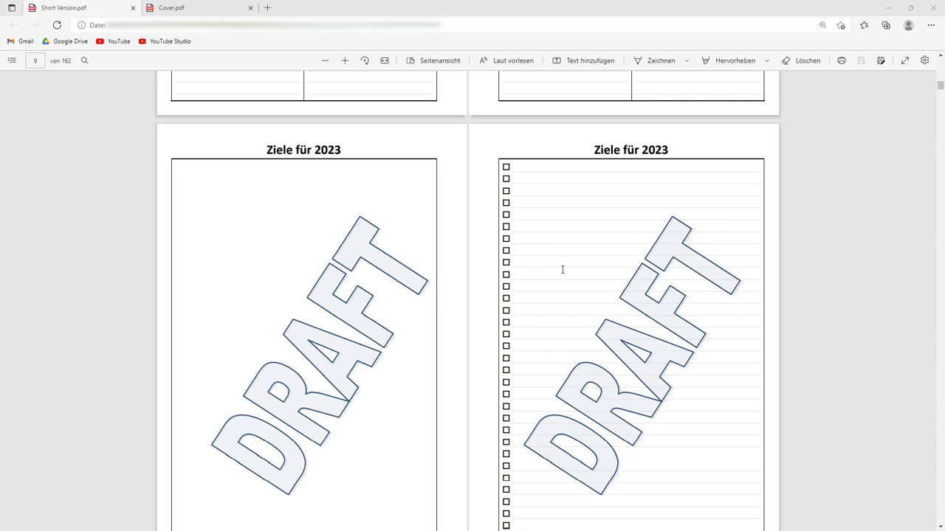
scroll(down, 3)
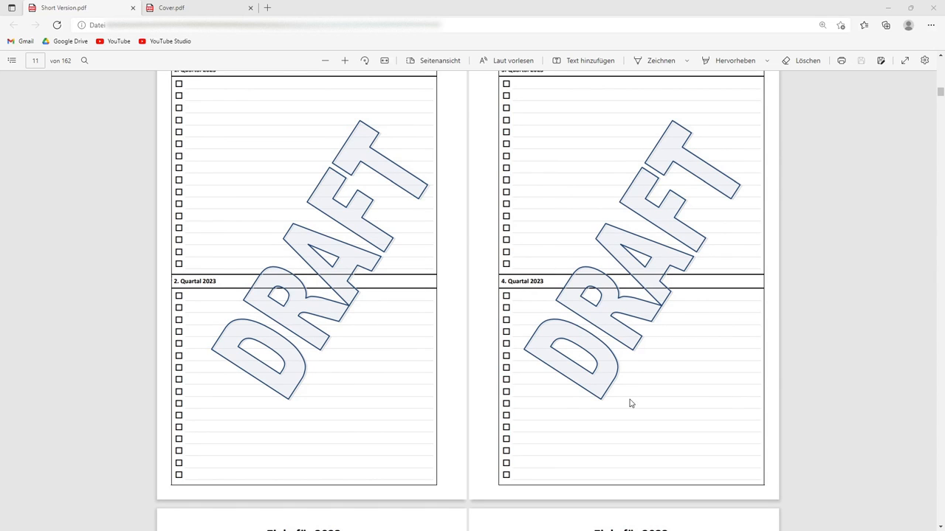
Step: Scroll past the Geburtstage and notes pages toward the January 2023 monthly calendar
scroll(down, 3)
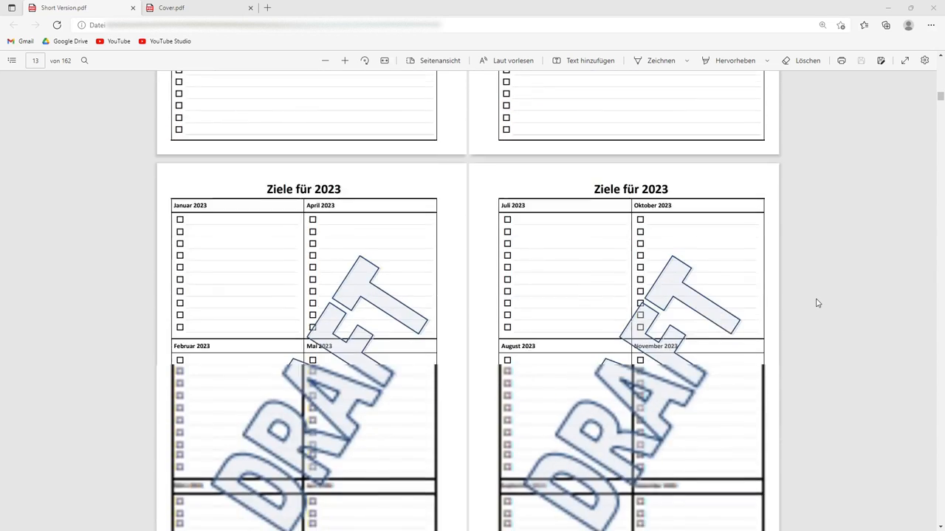
scroll(down, 3)
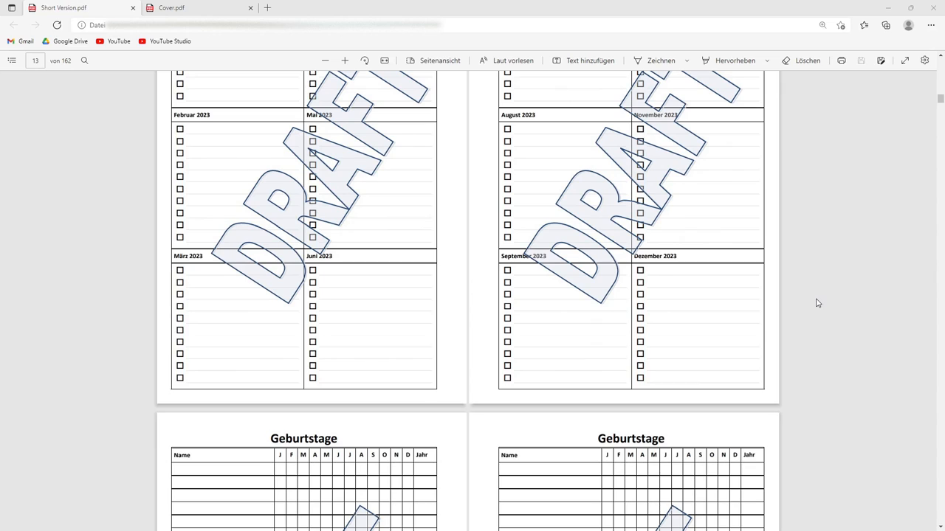
scroll(down, 3)
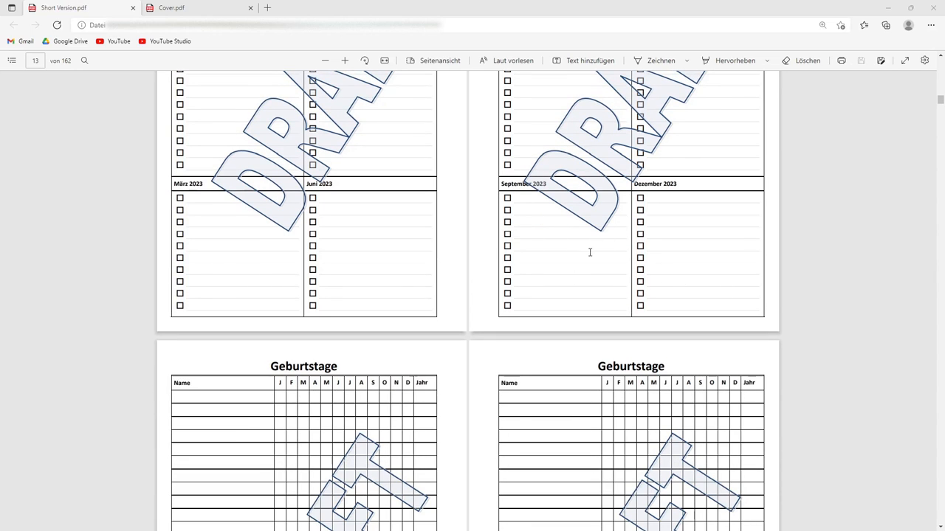
mouse_move(324, 204)
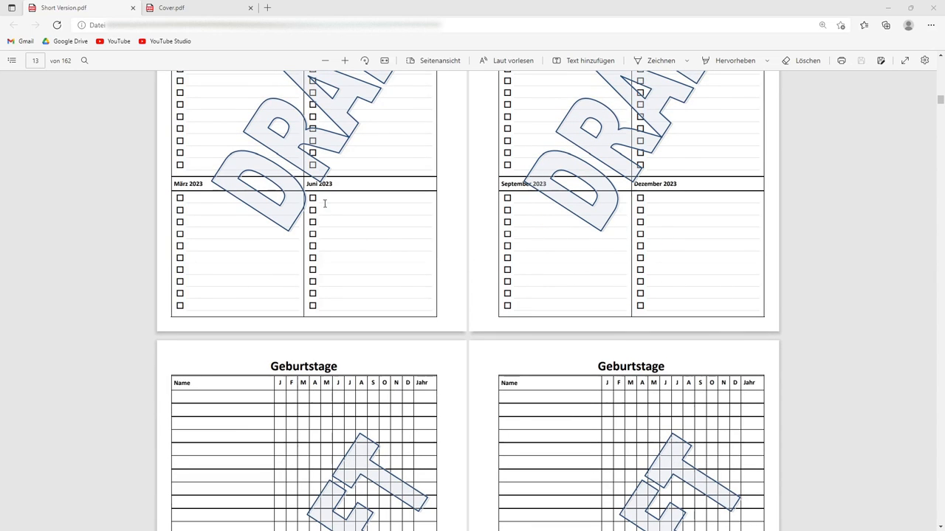
mouse_move(794, 269)
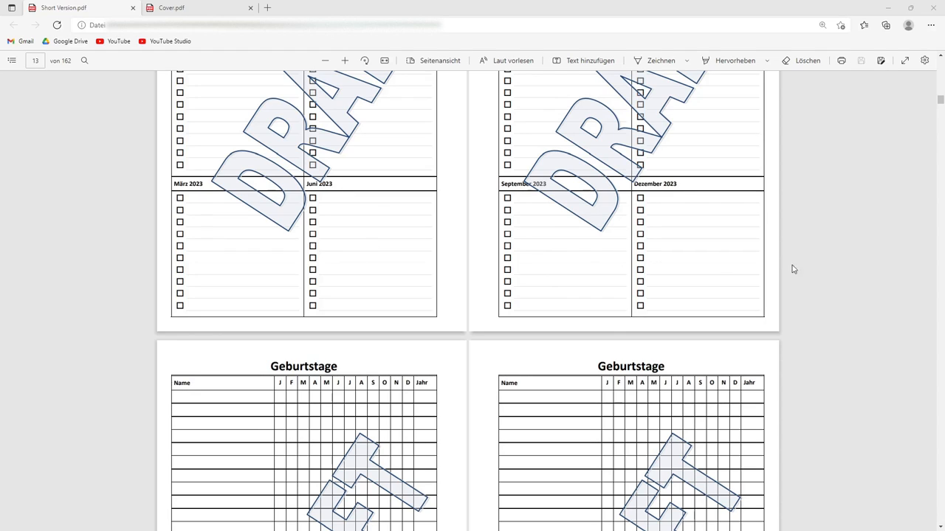
mouse_move(888, 281)
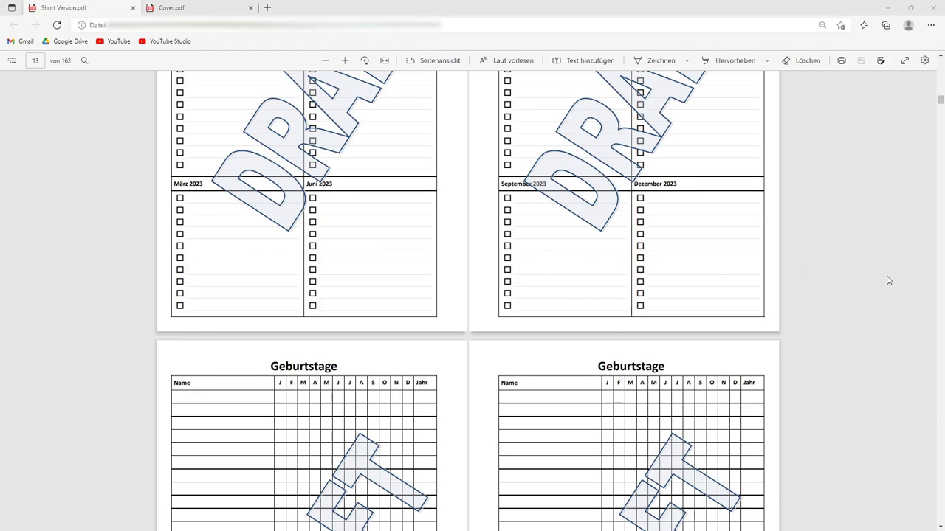
mouse_move(530, 262)
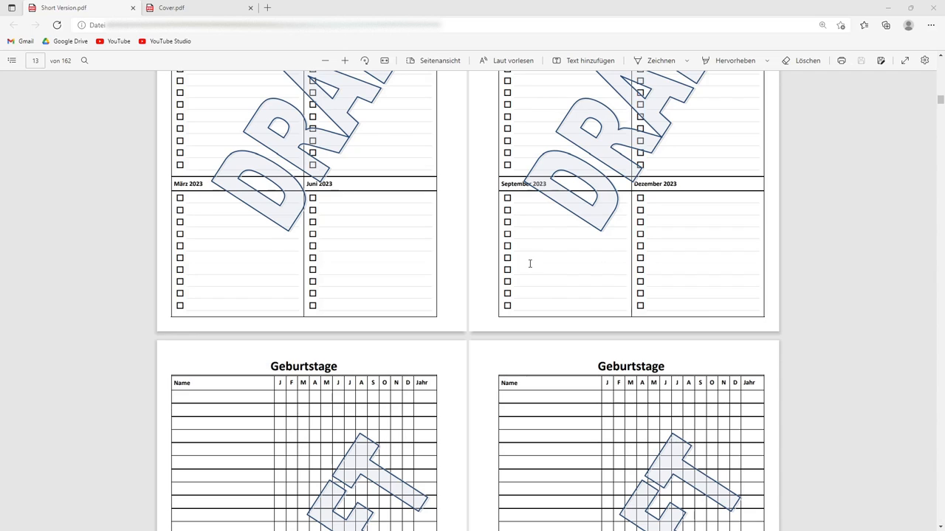
mouse_move(425, 69)
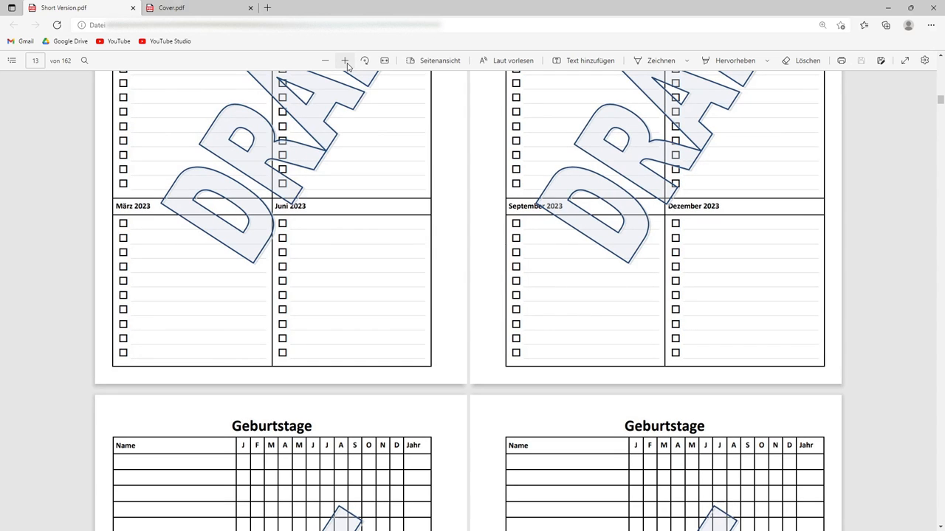
scroll(down, 3)
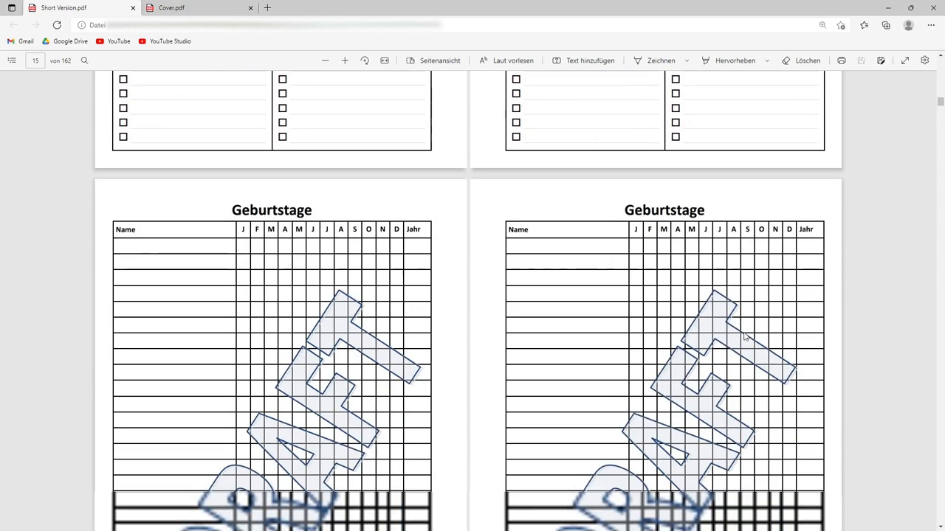
scroll(down, 3)
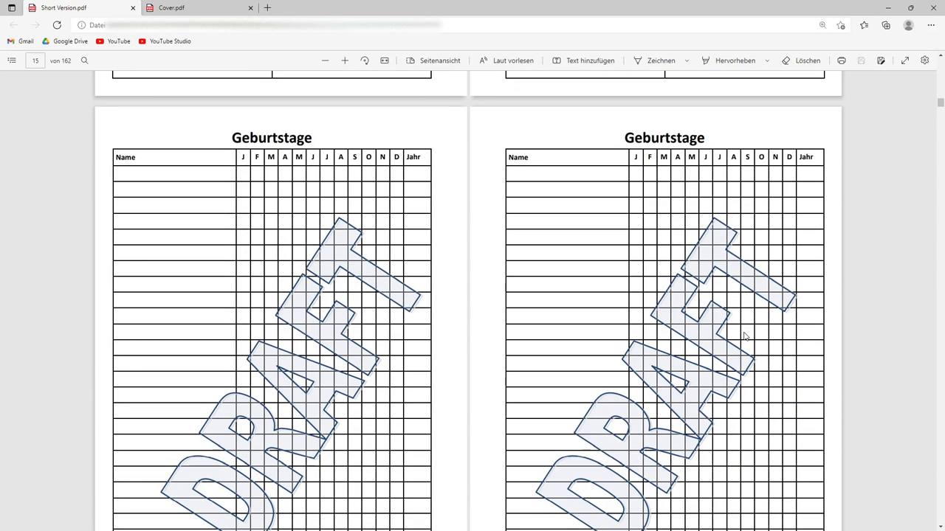
scroll(down, 3)
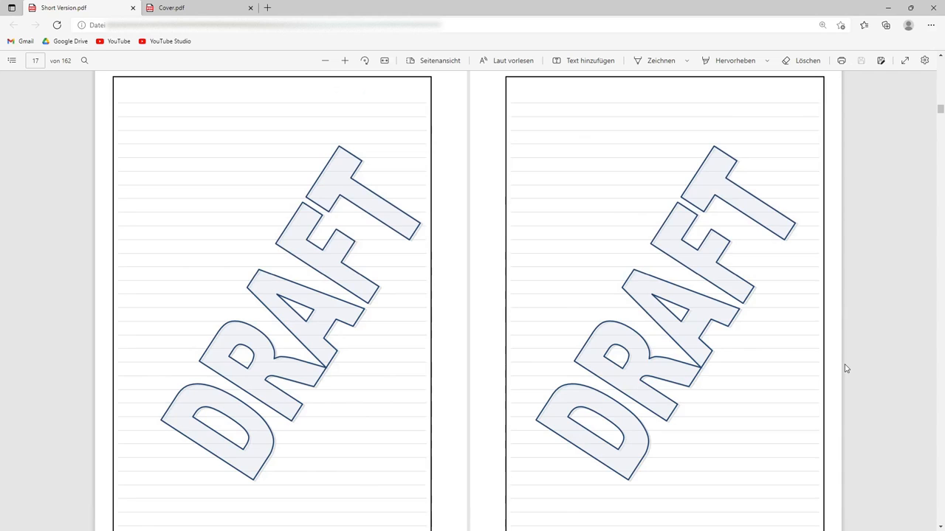
scroll(down, 3)
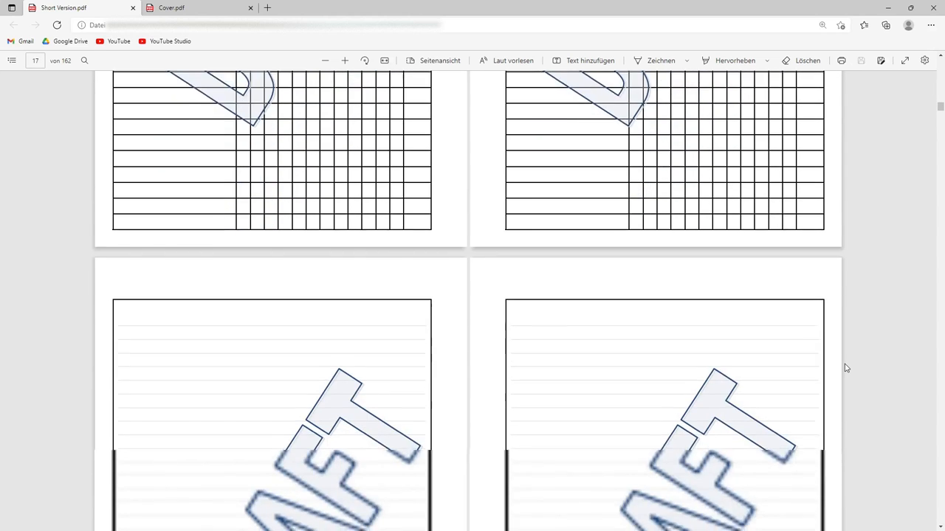
scroll(down, 3)
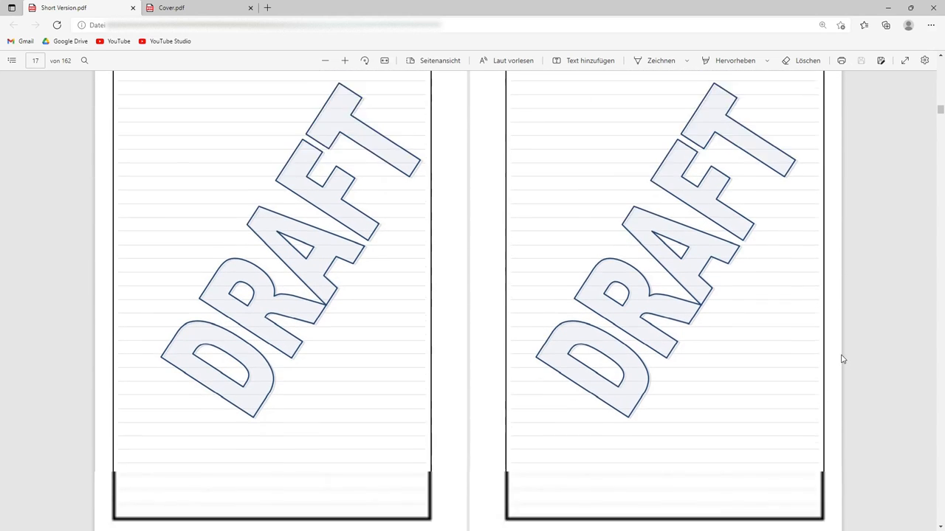
scroll(down, 3)
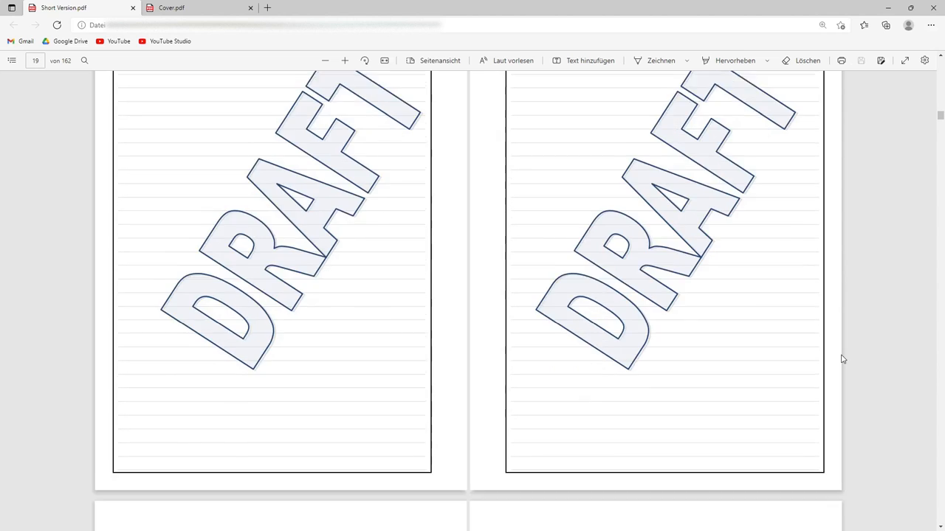
Step: Continue through the January 2023 weekly pages to the week of 16–22 January
scroll(down, 3)
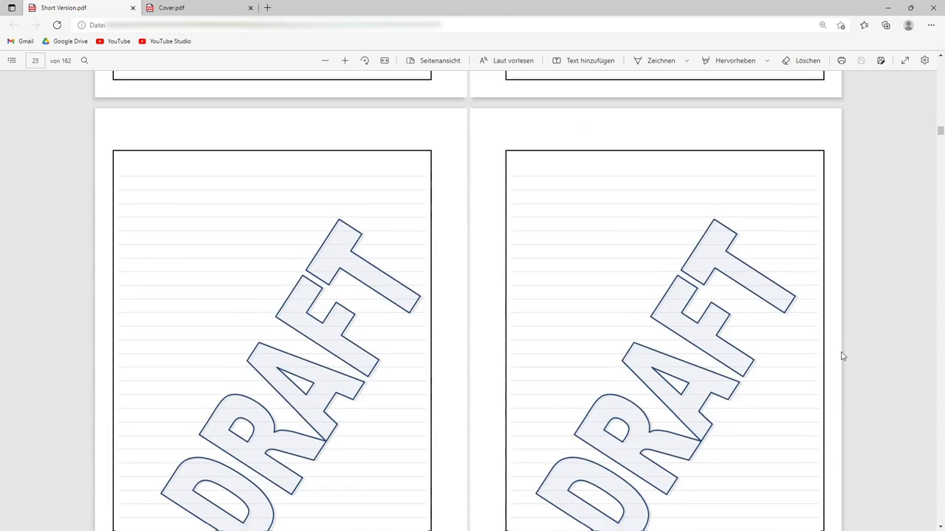
scroll(down, 3)
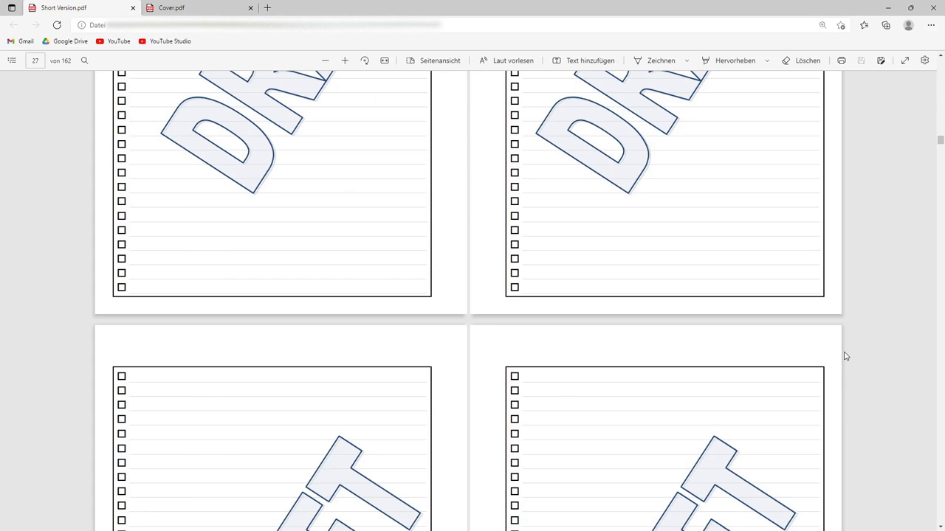
scroll(down, 3)
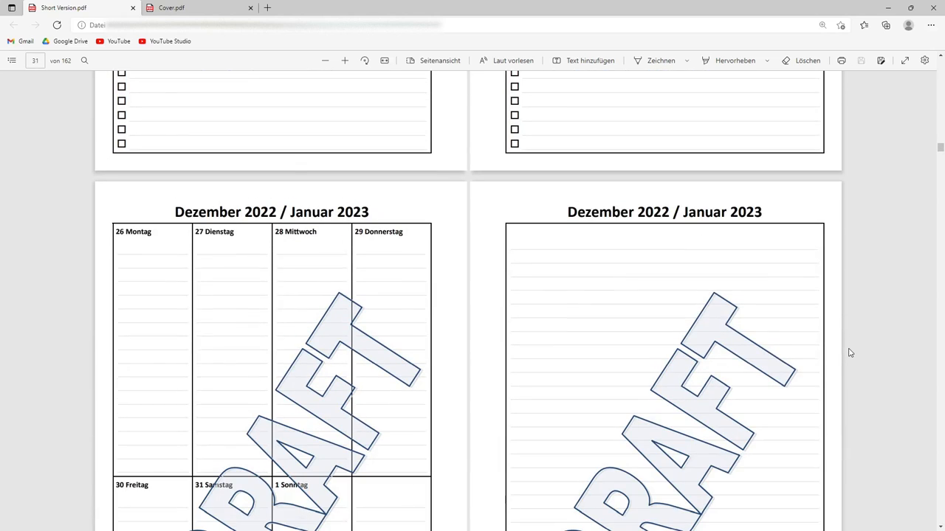
scroll(down, 3)
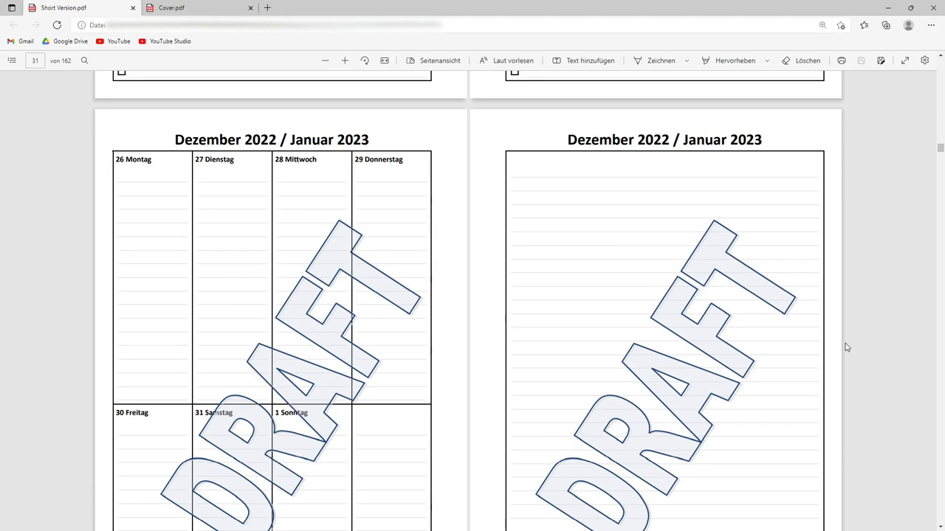
mouse_move(549, 194)
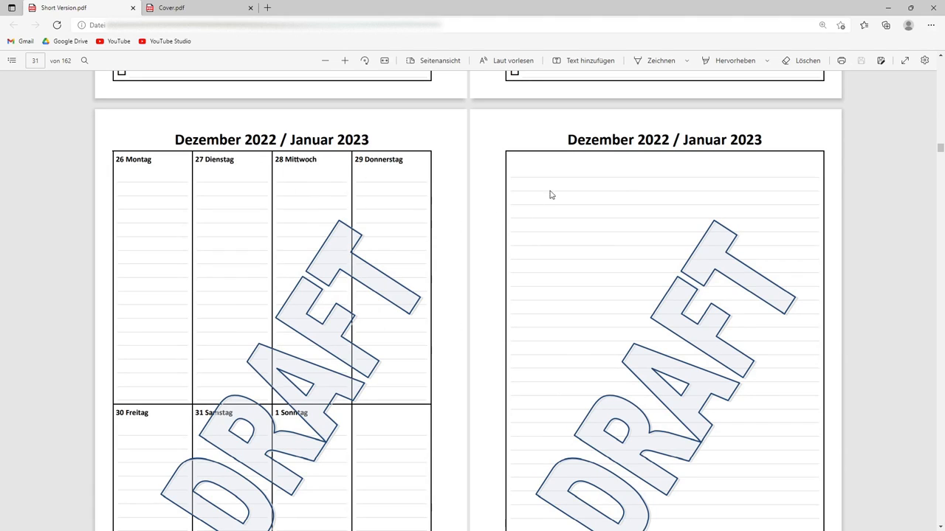
mouse_move(768, 316)
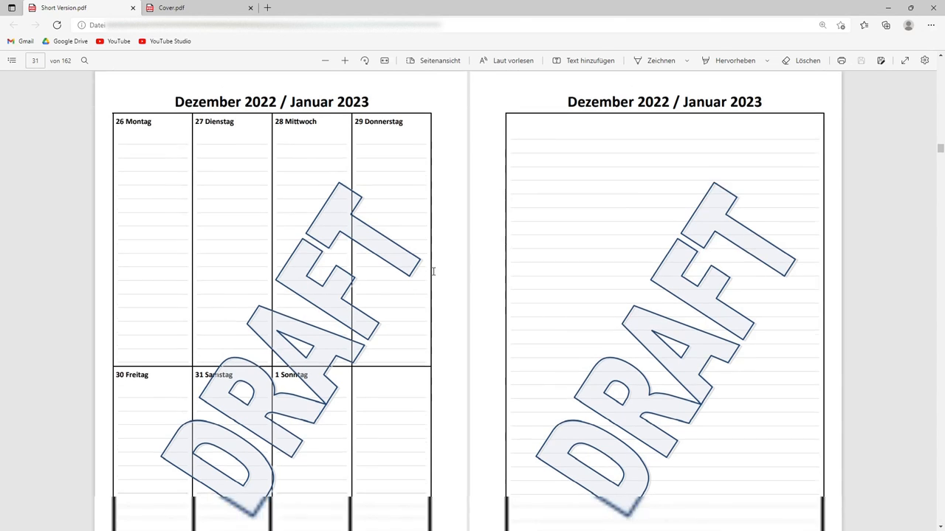
scroll(down, 3)
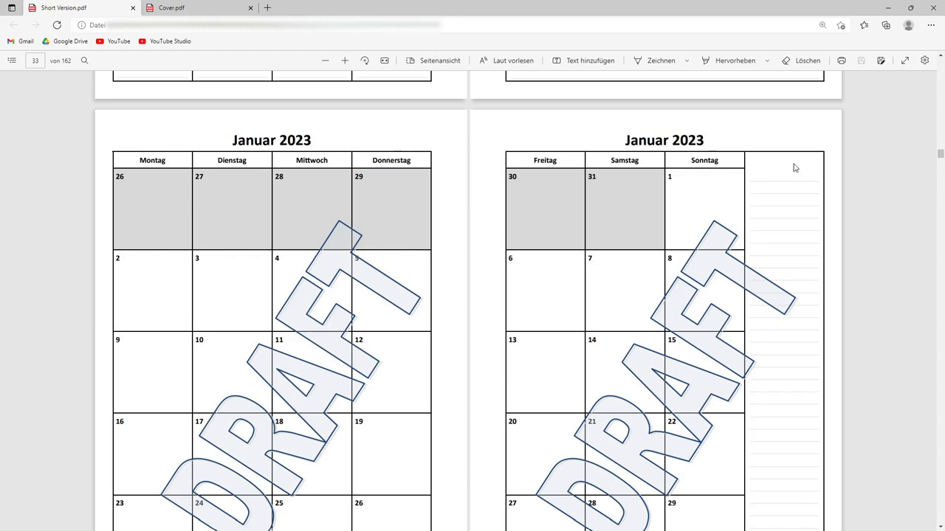
mouse_move(446, 186)
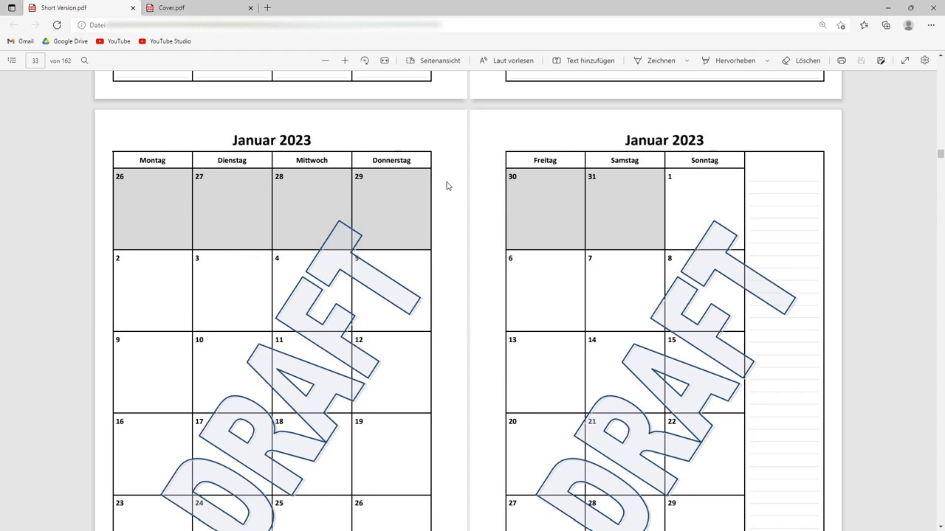
mouse_move(376, 160)
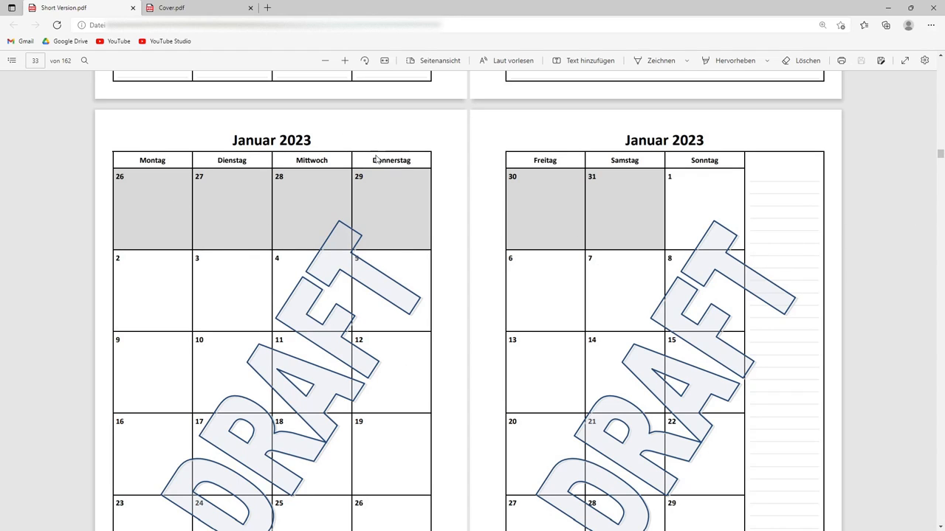
mouse_move(794, 287)
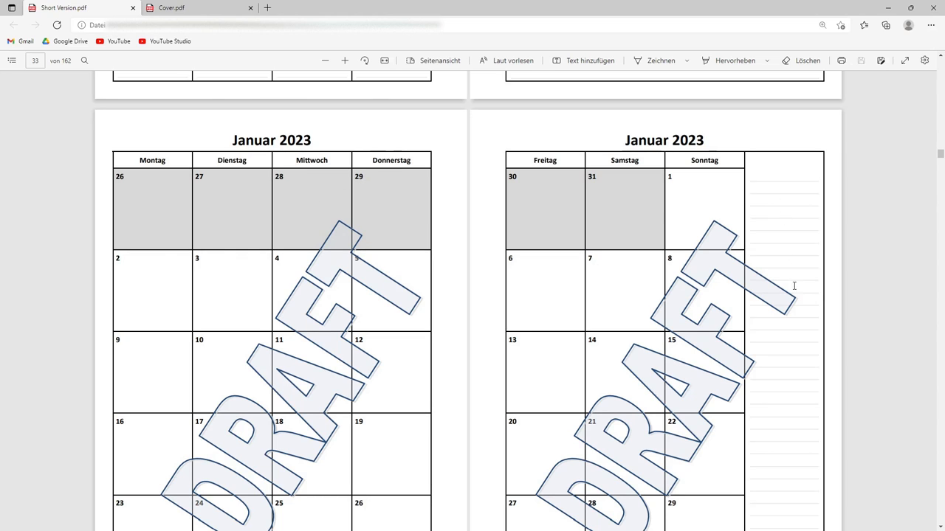
scroll(down, 3)
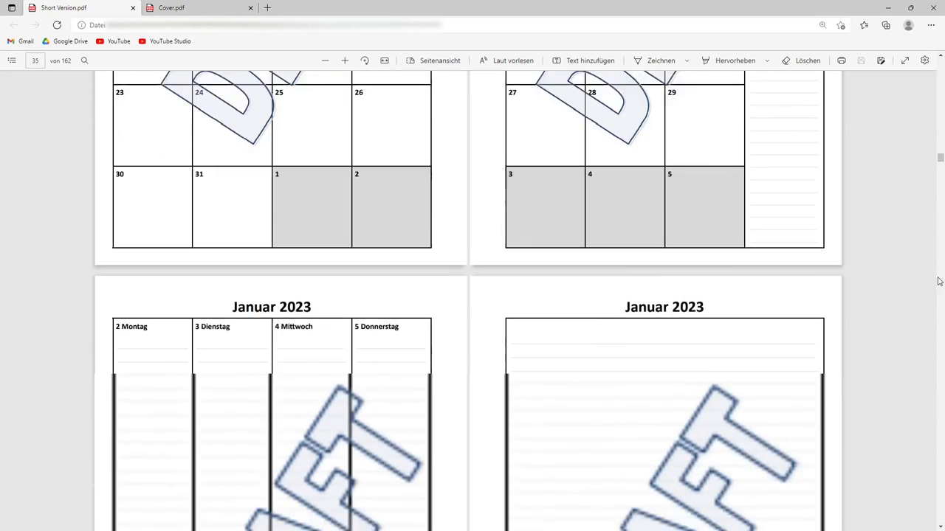
scroll(down, 3)
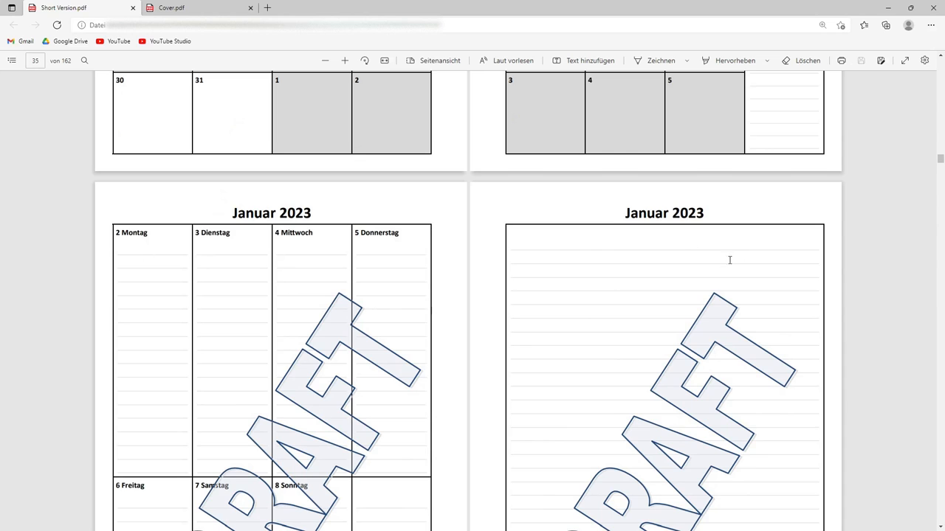
scroll(down, 3)
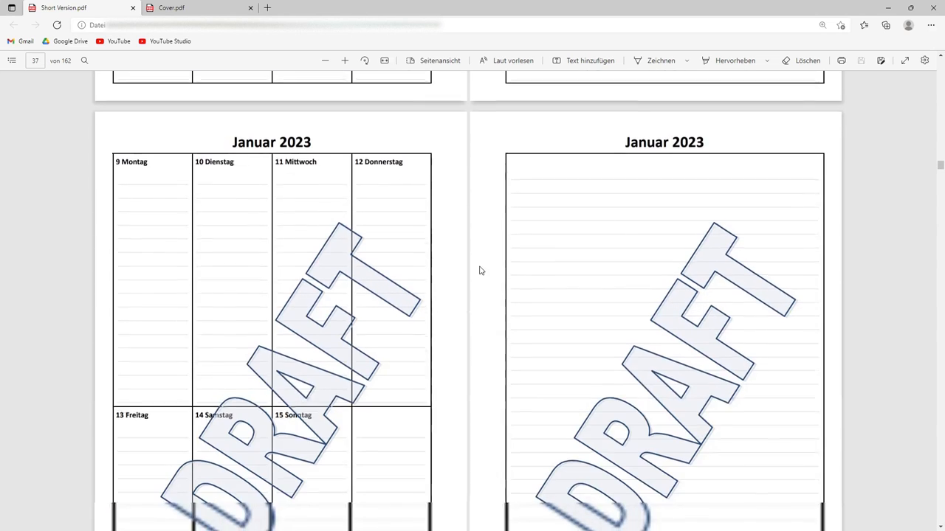
scroll(down, 3)
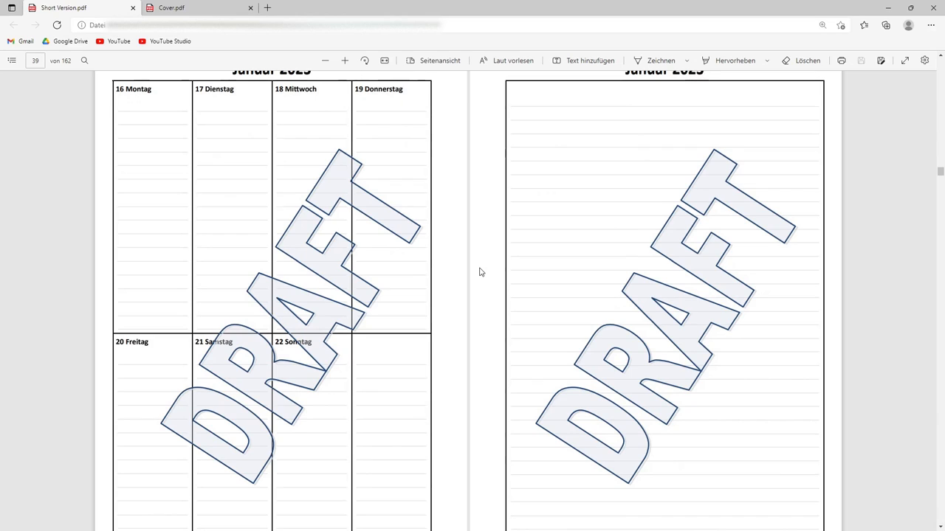
mouse_move(885, 245)
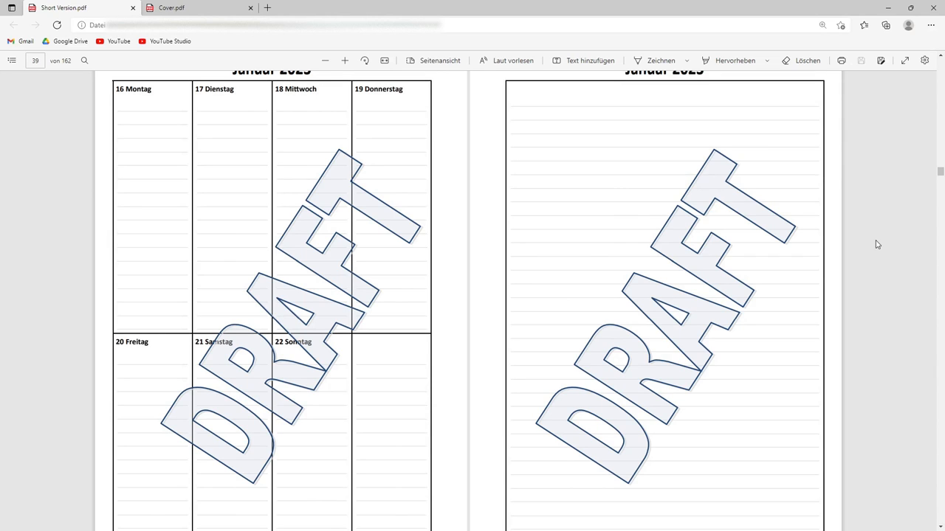
Step: Scroll past the December 2023 weekly pages to the two 'Highlights in 2023' month-grid pages
scroll(down, 3)
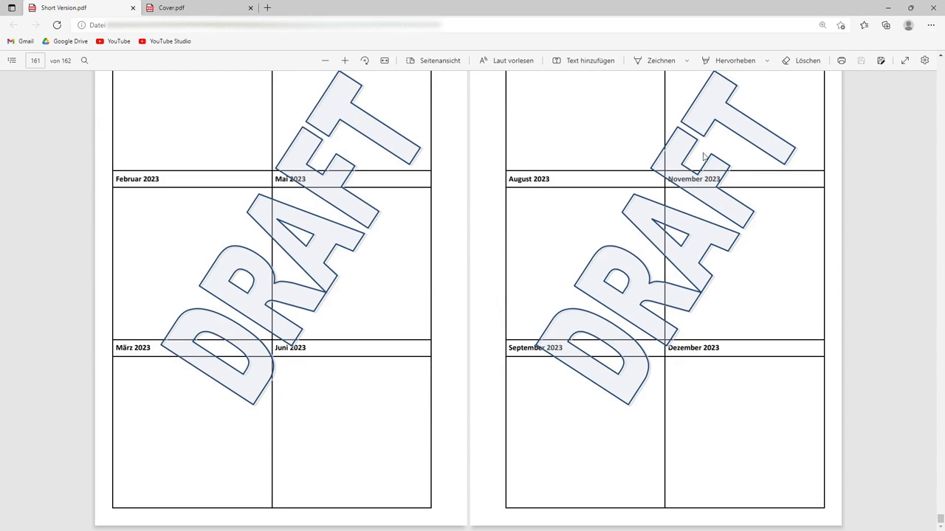
scroll(up, 3)
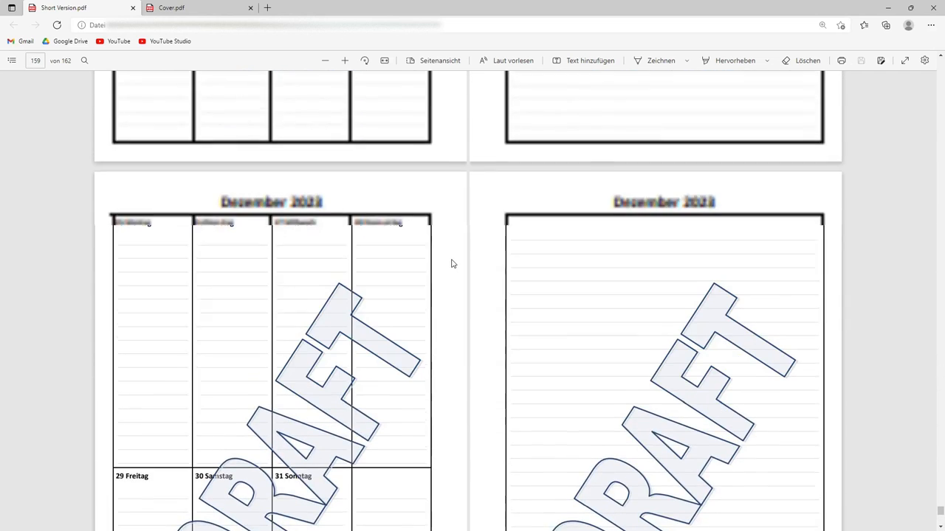
scroll(up, 3)
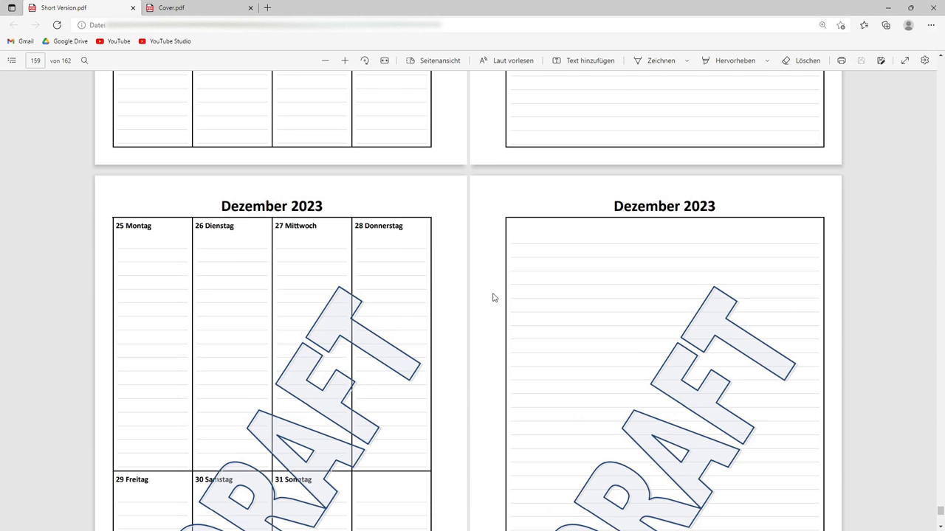
scroll(down, 3)
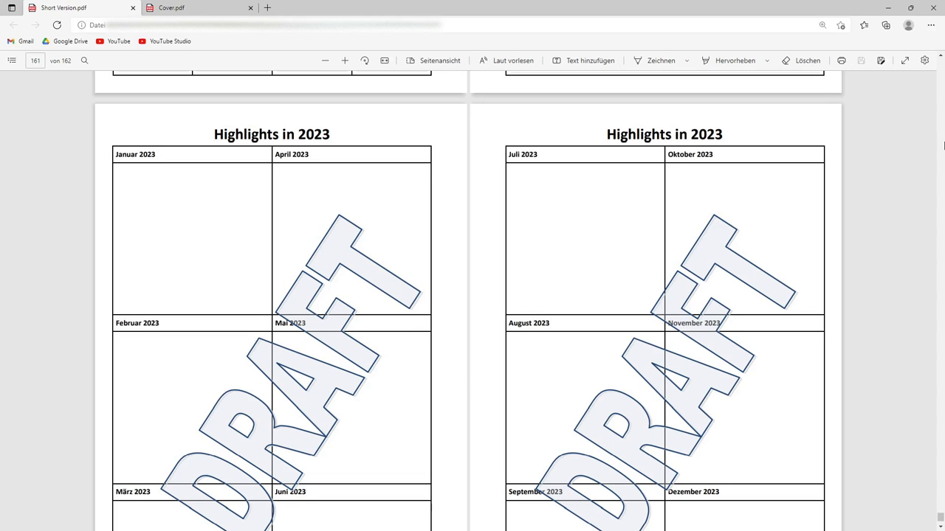
mouse_move(933, 7)
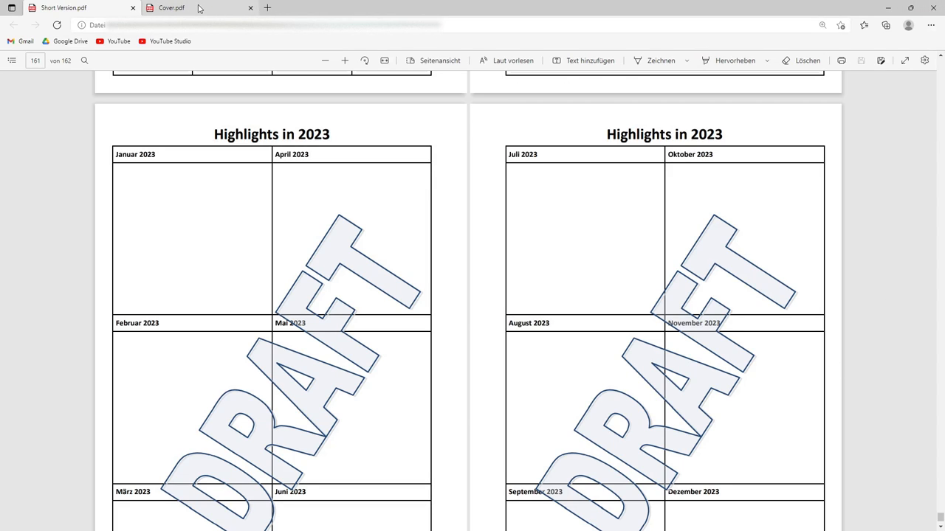
Step: Switch to the Cover.pdf tab showing the black '[utas] planer 2023' cover with DRAFT watermark
click(171, 8)
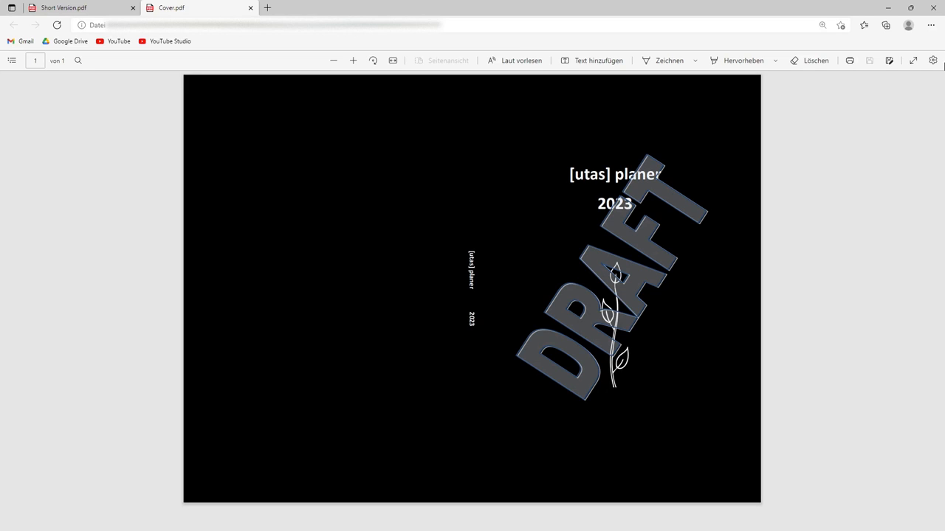
mouse_move(42, 82)
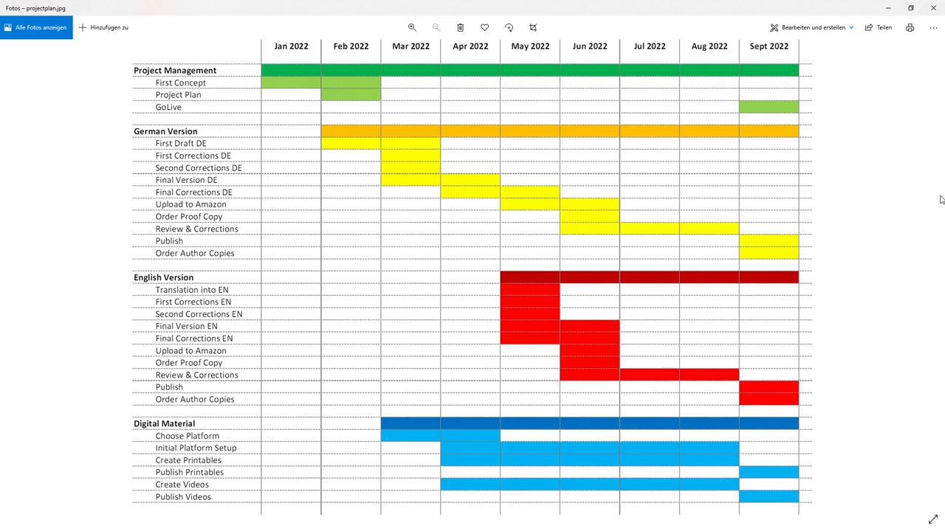
mouse_move(883, 334)
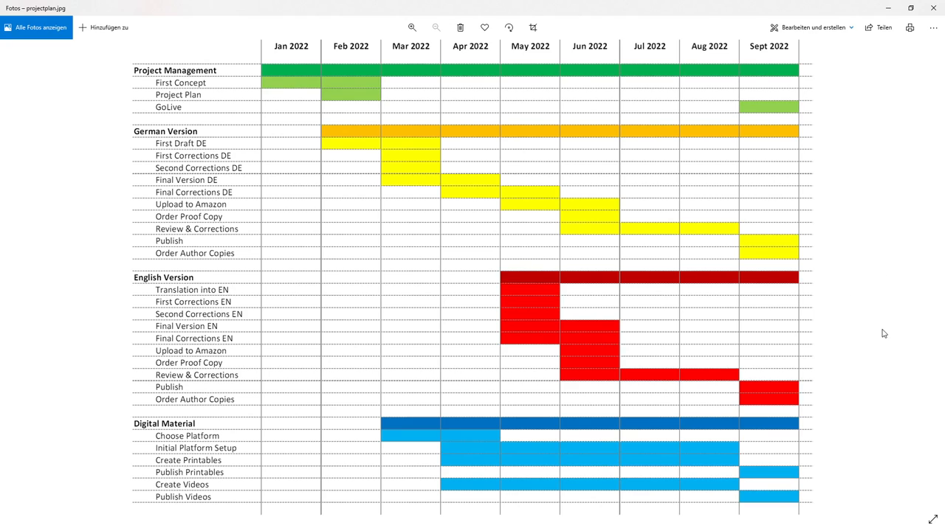
mouse_move(519, 195)
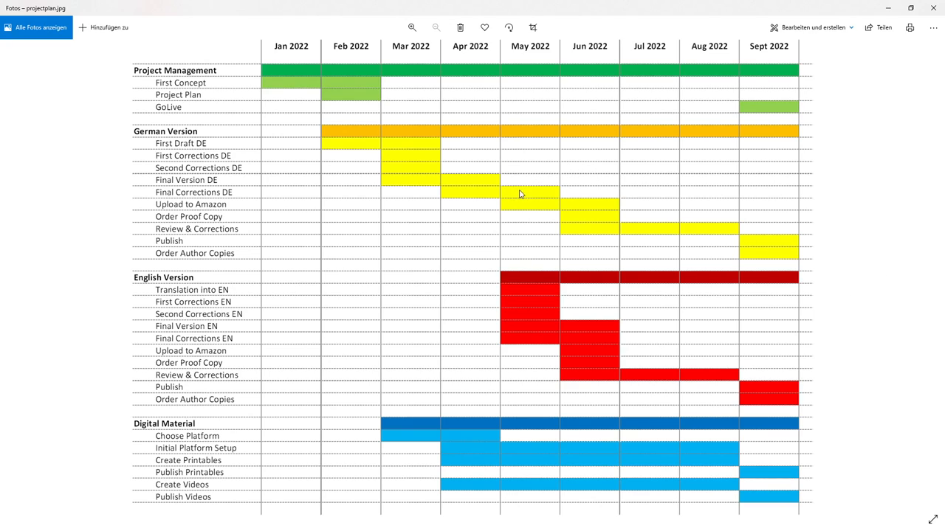
mouse_move(513, 349)
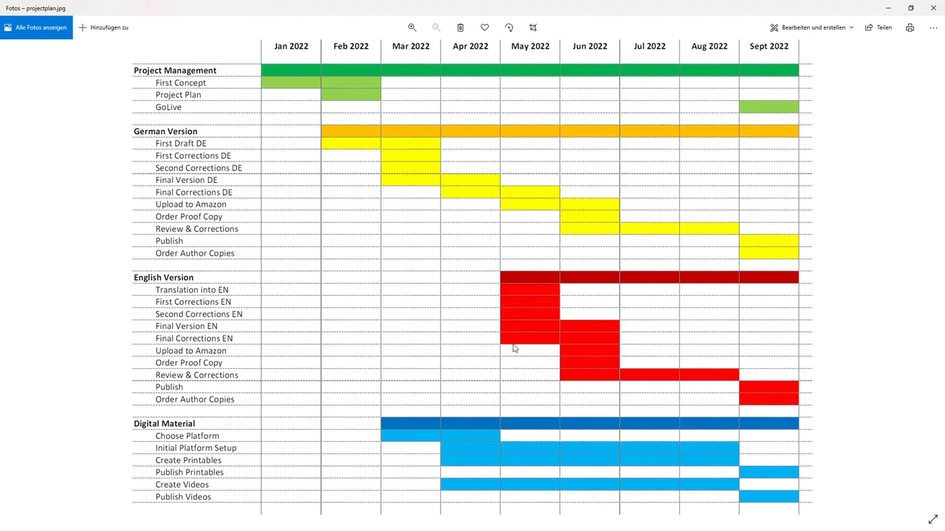
mouse_move(457, 330)
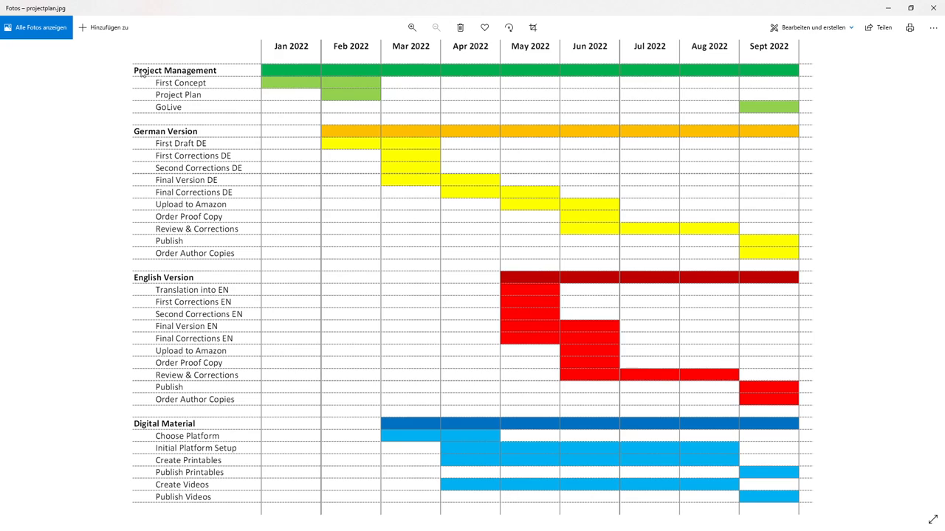
mouse_move(213, 120)
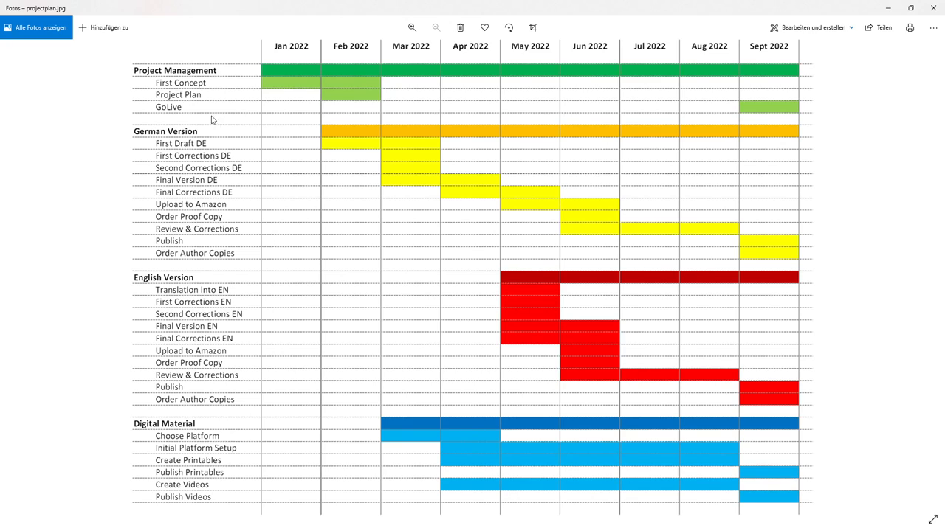
mouse_move(195, 289)
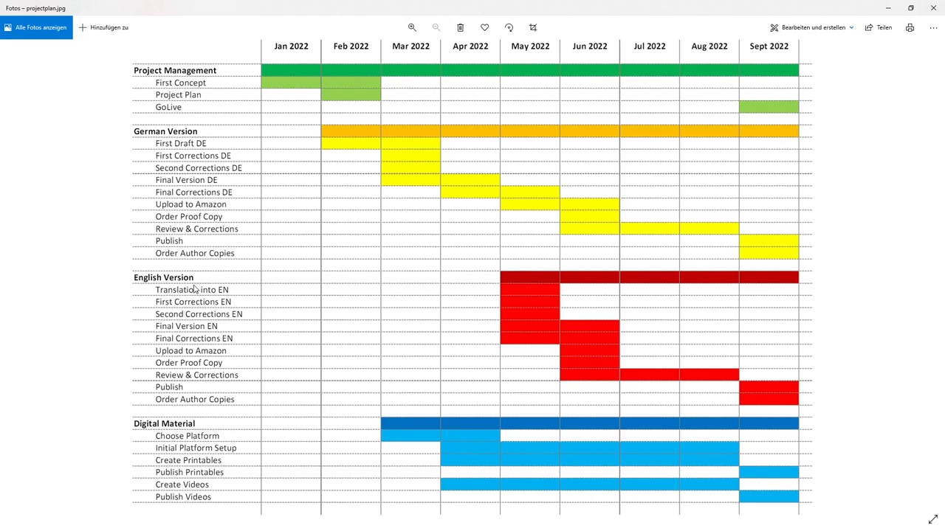
mouse_move(206, 433)
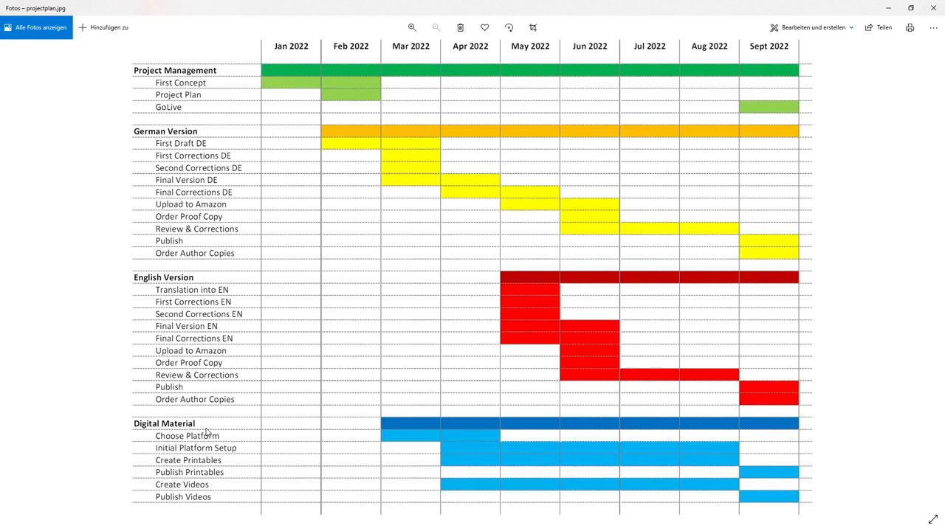
mouse_move(280, 74)
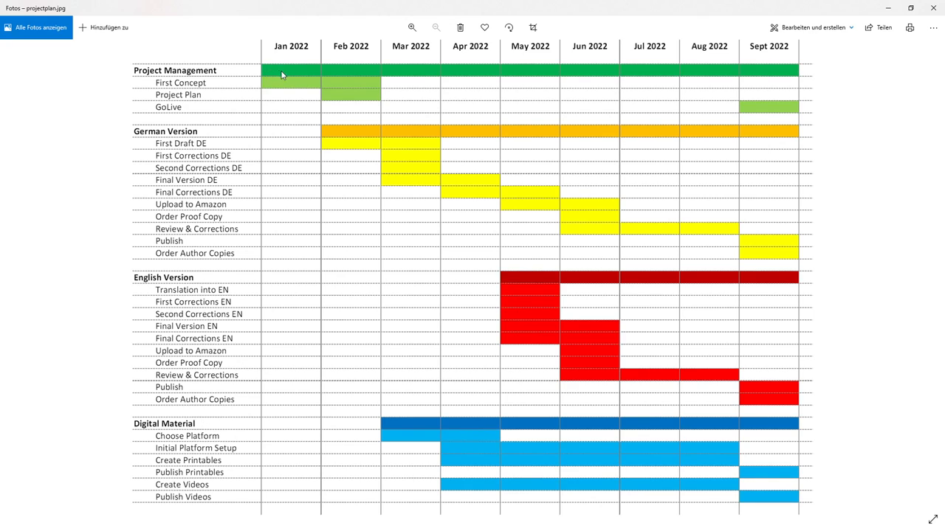
mouse_move(219, 88)
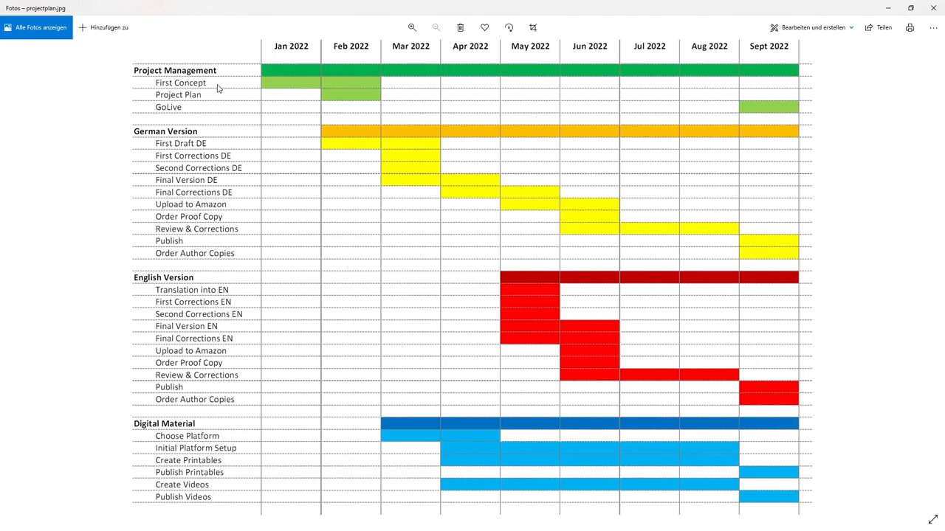
mouse_move(785, 106)
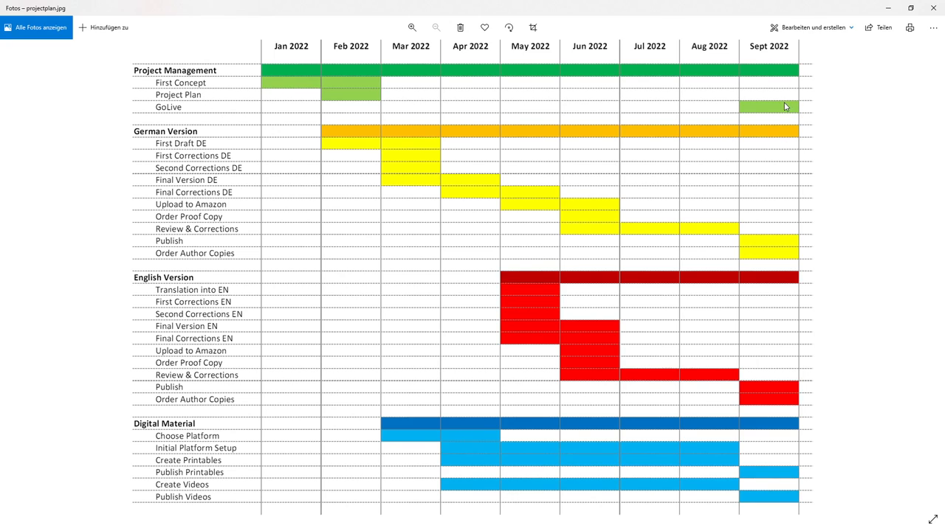
mouse_move(806, 116)
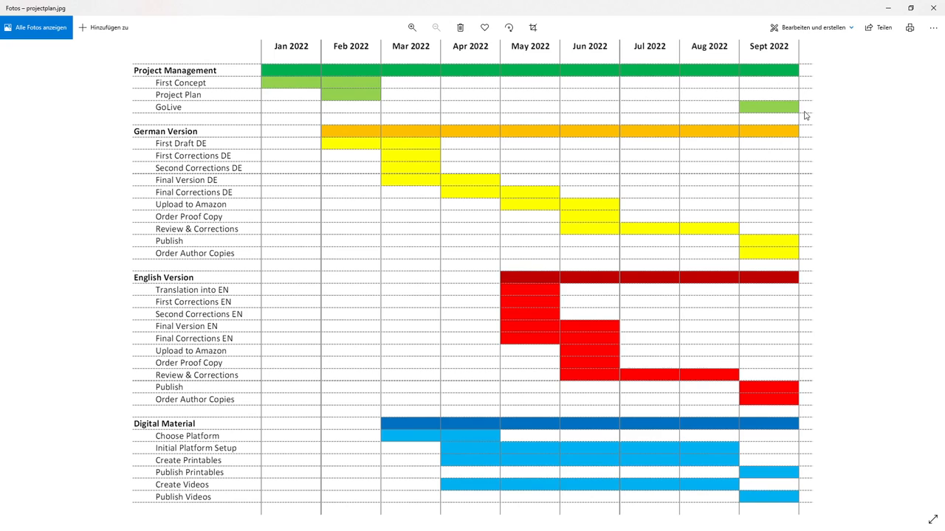
mouse_move(791, 104)
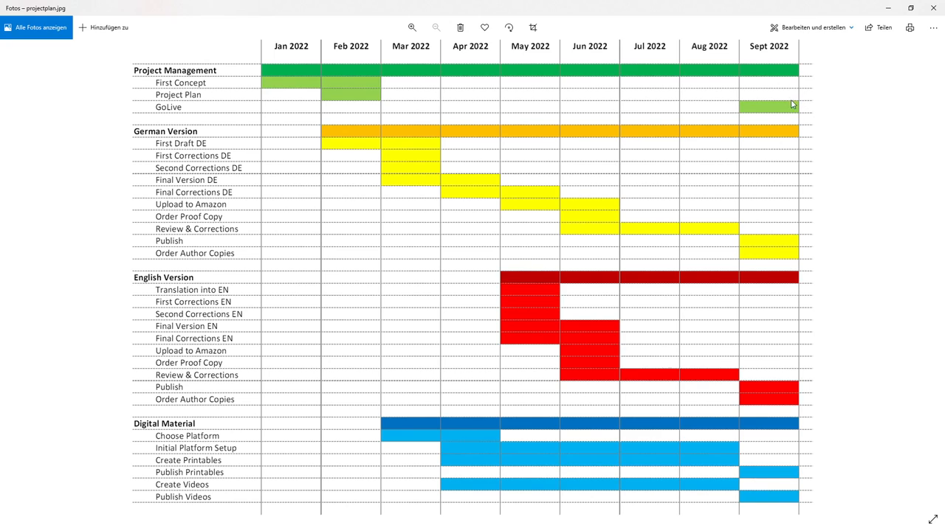
mouse_move(781, 109)
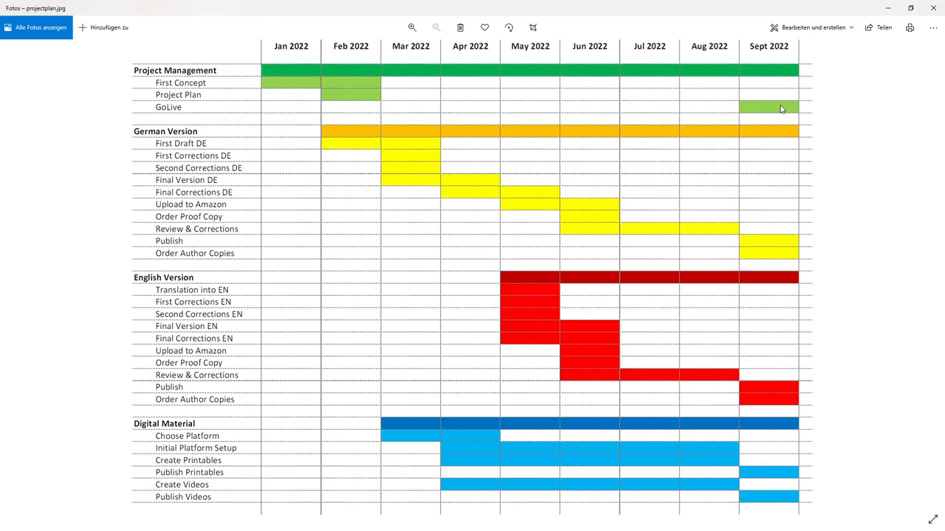
mouse_move(779, 112)
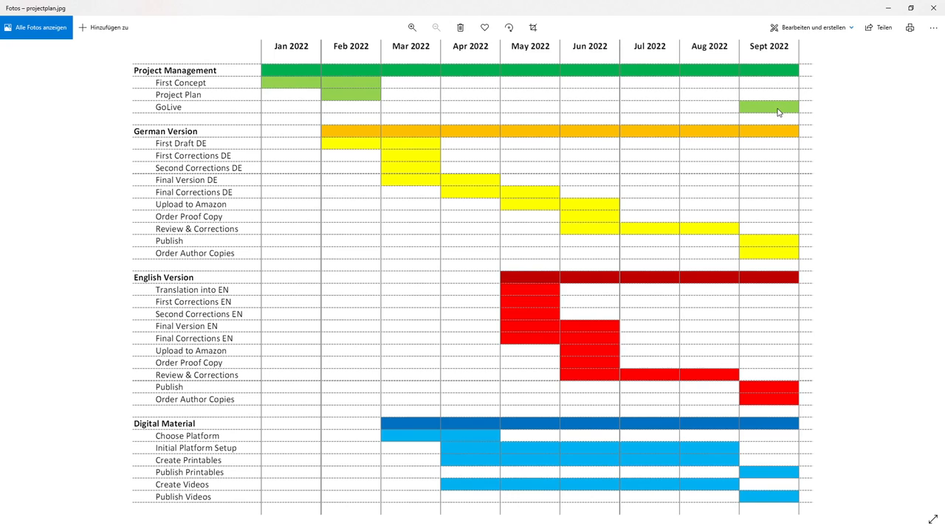
mouse_move(790, 112)
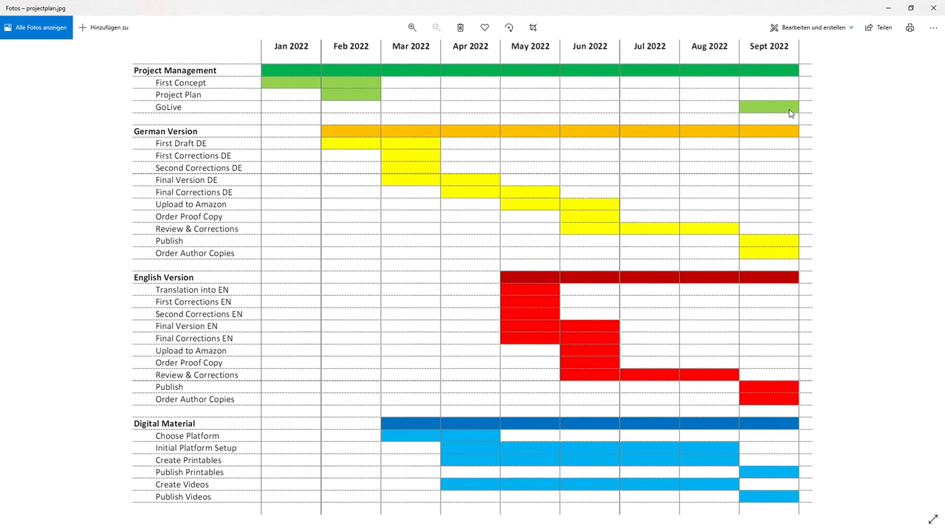
mouse_move(244, 130)
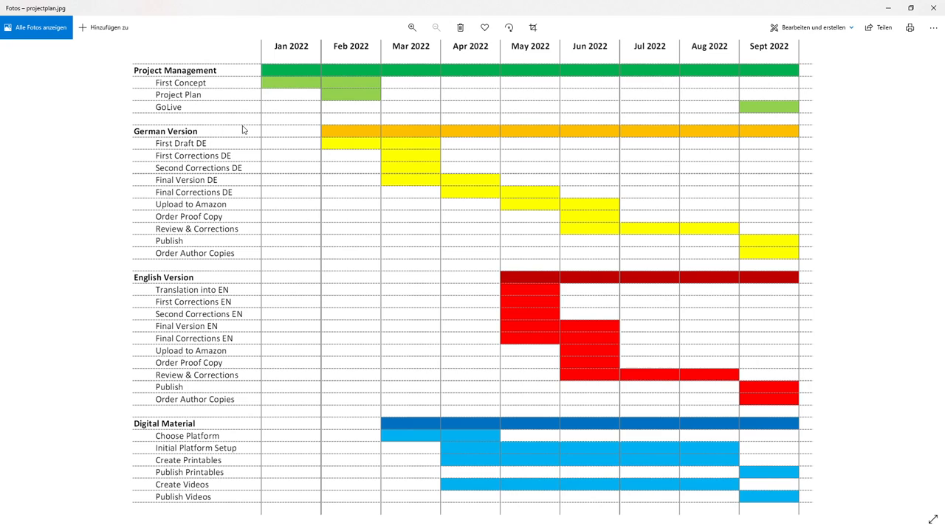
mouse_move(228, 165)
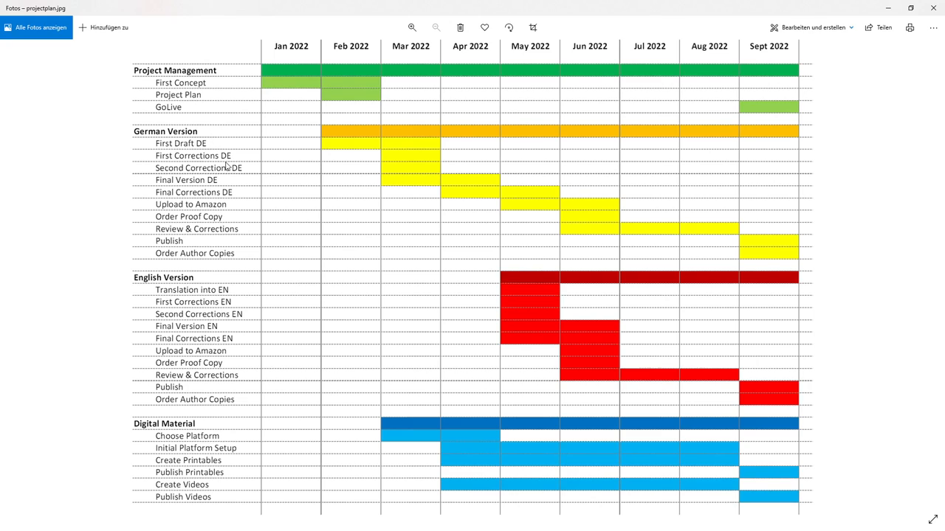
mouse_move(230, 232)
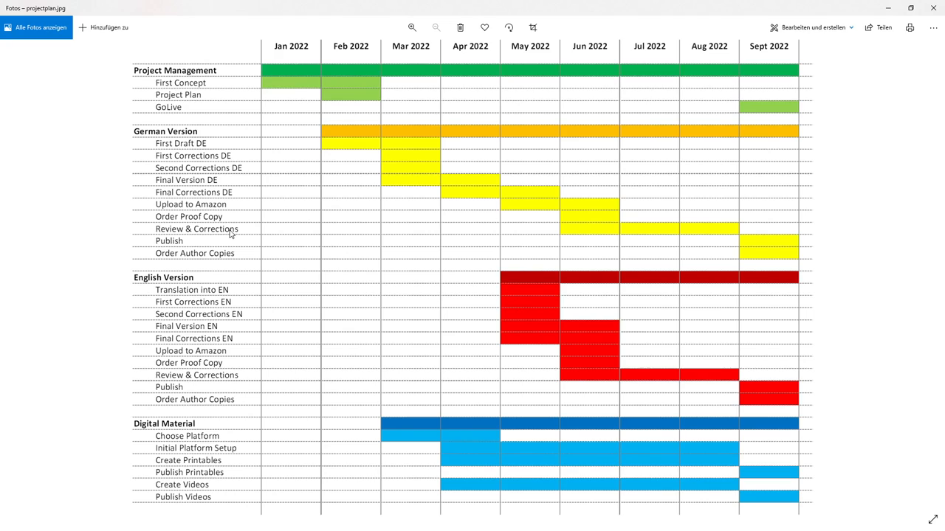
mouse_move(189, 248)
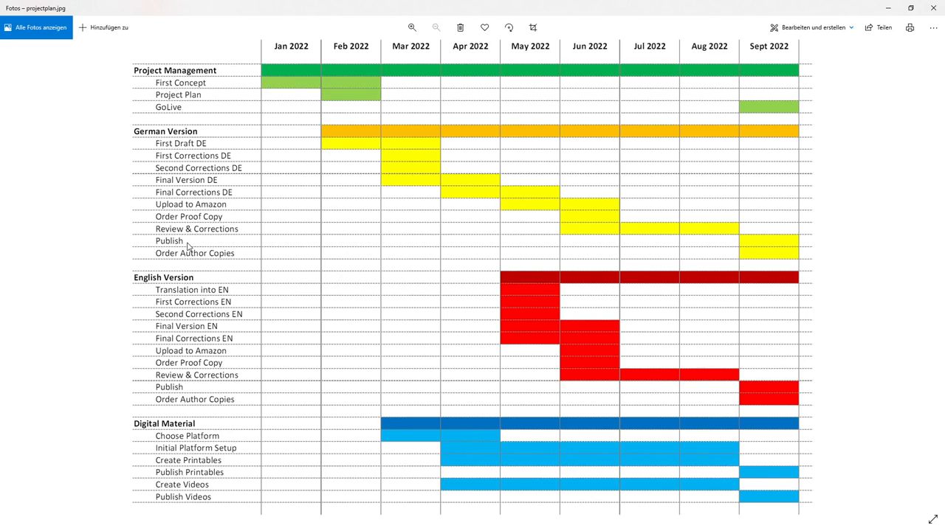
mouse_move(236, 244)
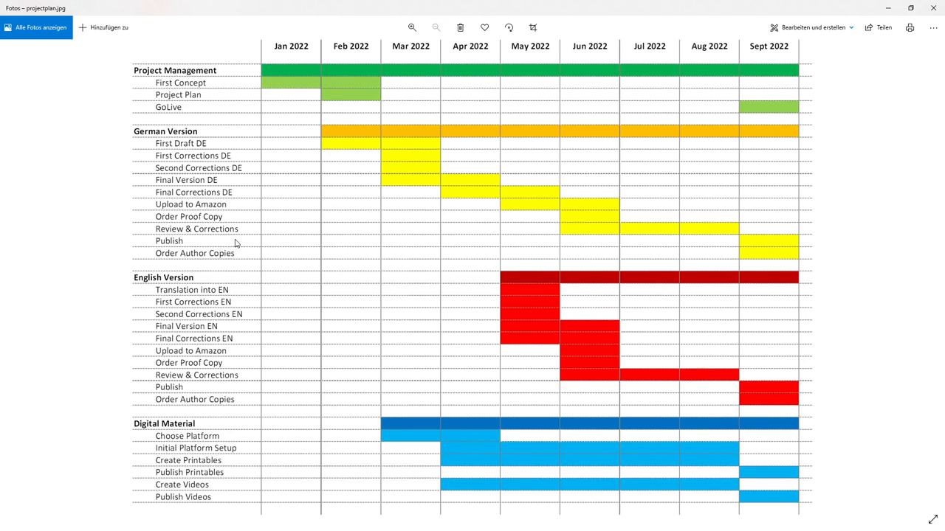
mouse_move(242, 168)
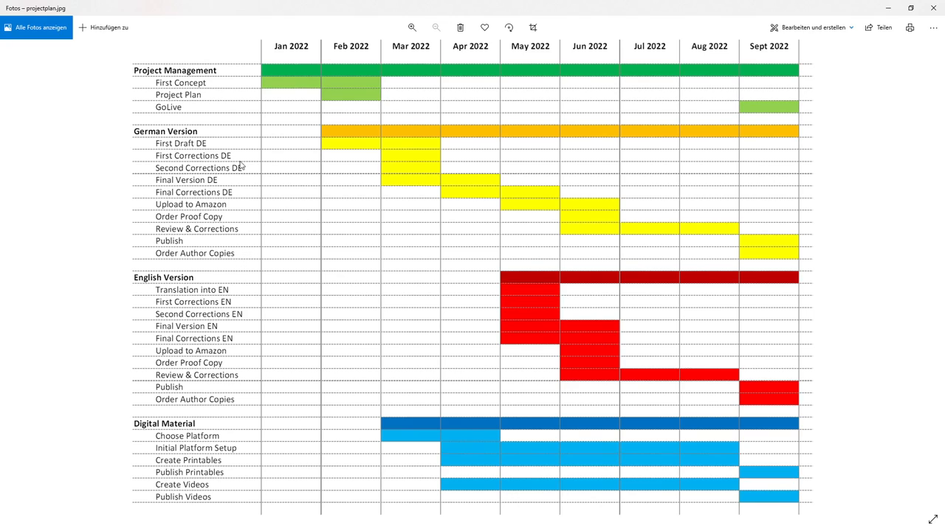
mouse_move(208, 277)
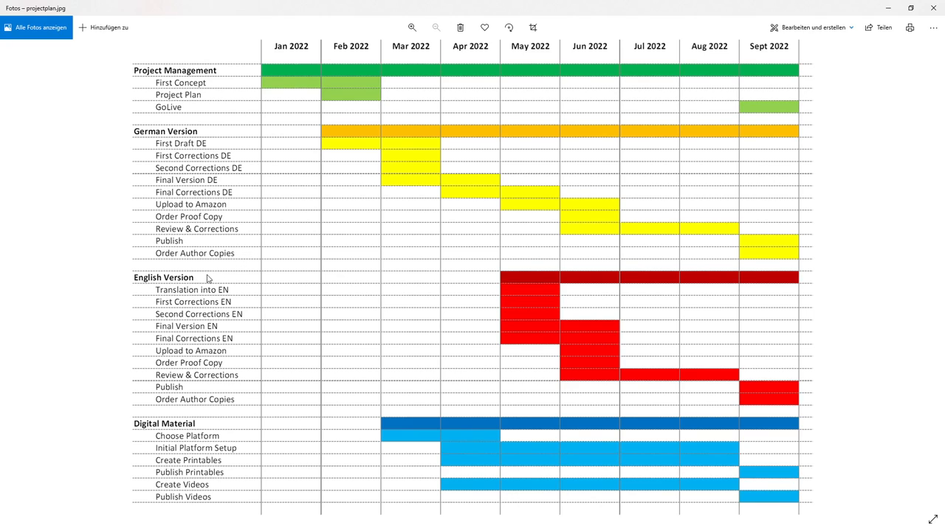
mouse_move(181, 431)
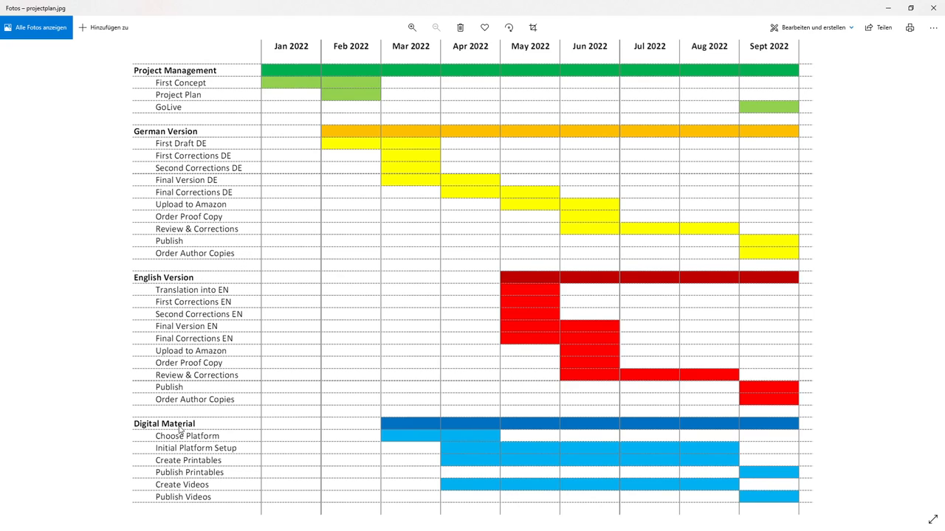
mouse_move(239, 442)
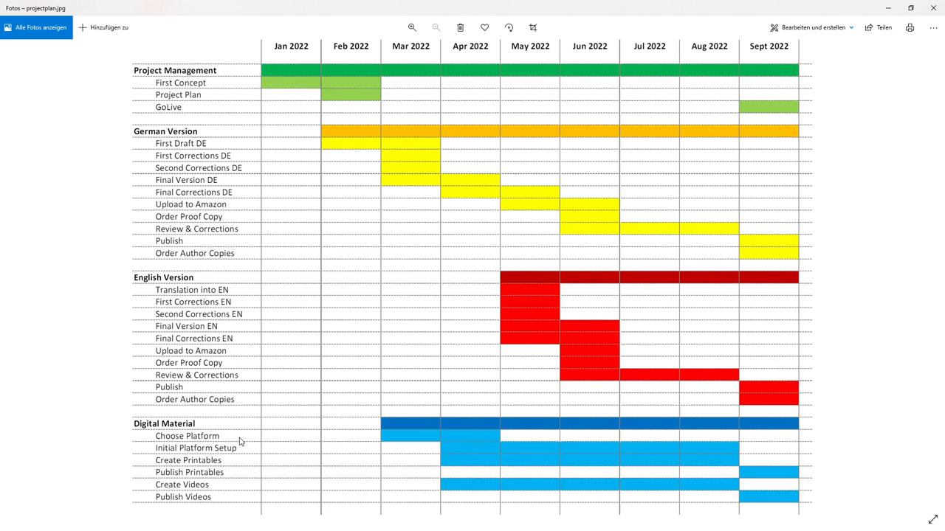
mouse_move(245, 442)
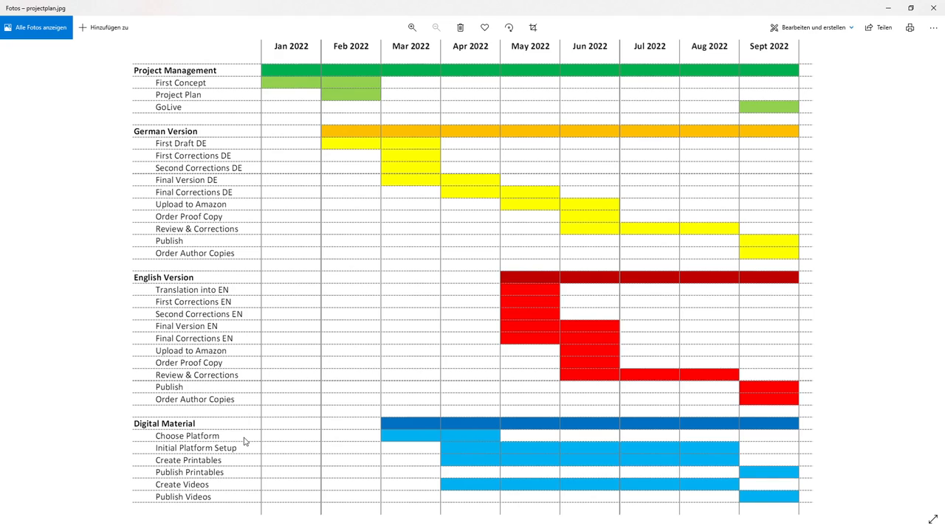
mouse_move(195, 446)
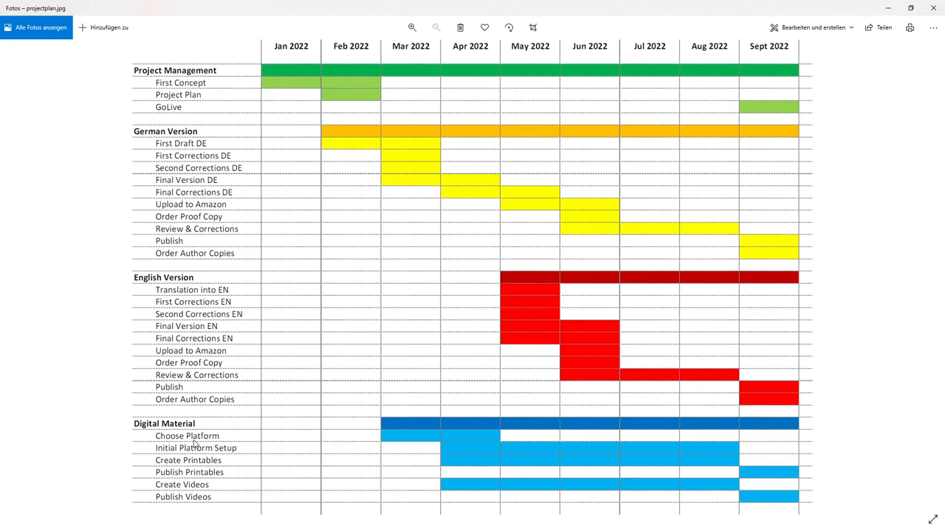
mouse_move(239, 463)
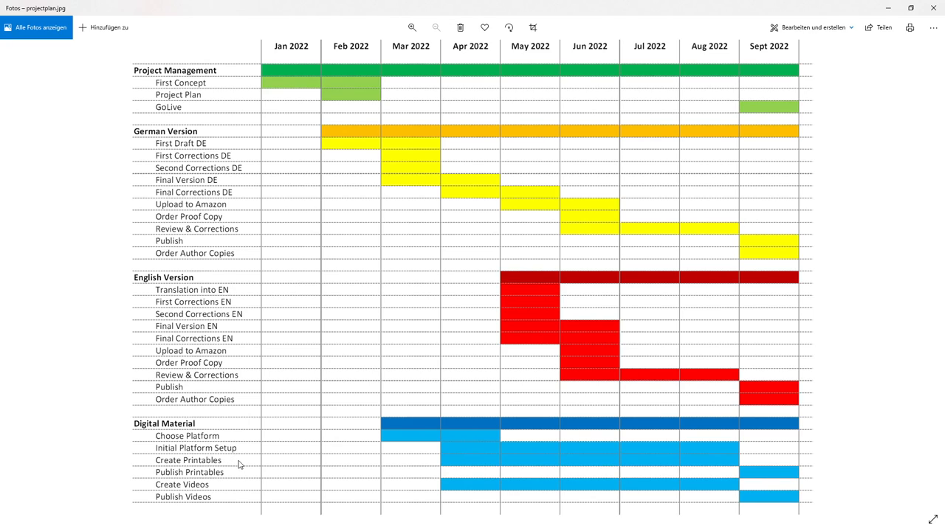
mouse_move(239, 480)
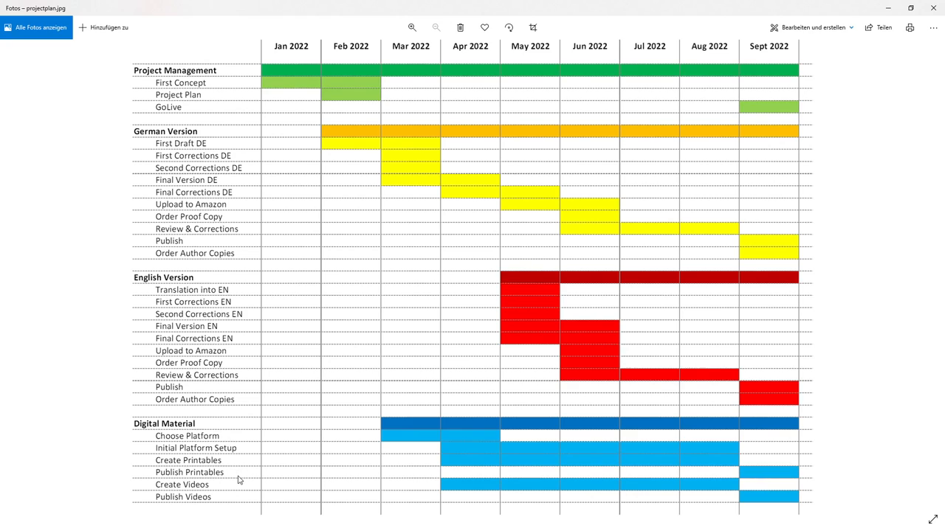
mouse_move(227, 490)
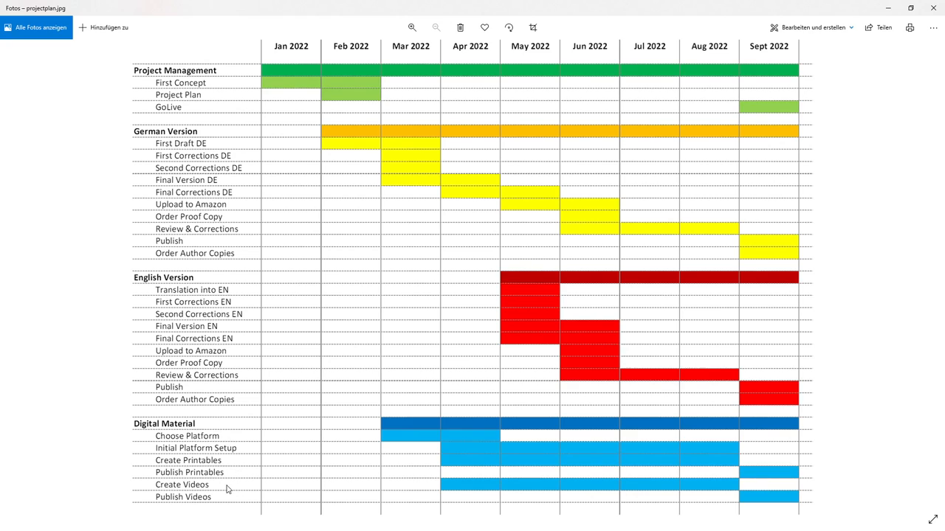
mouse_move(230, 494)
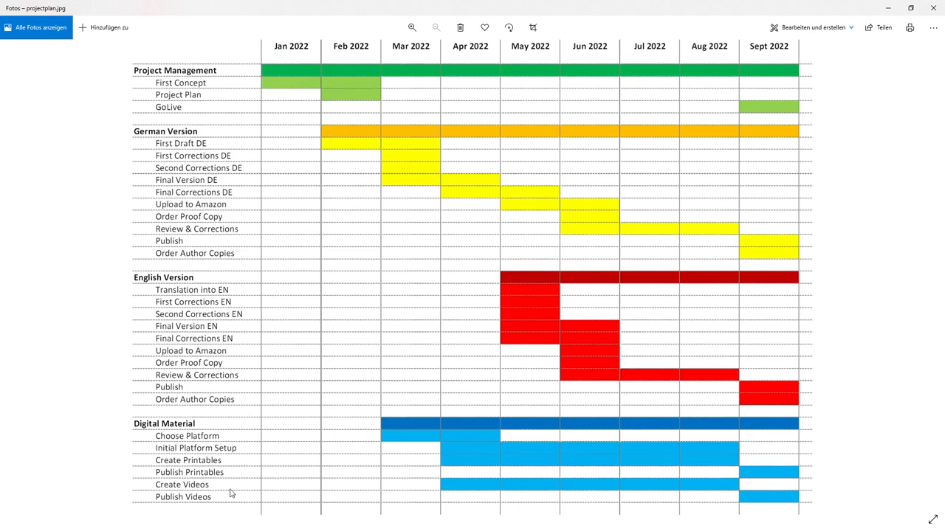
mouse_move(230, 499)
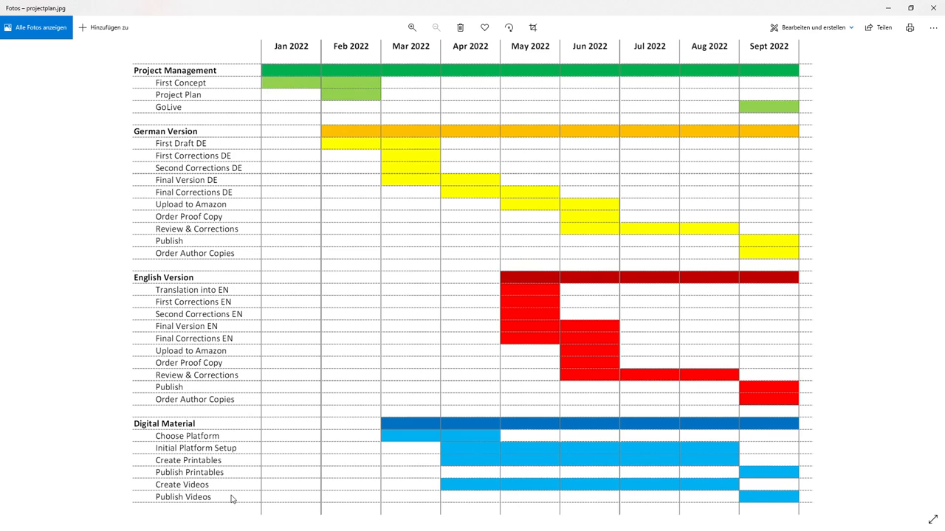
mouse_move(483, 439)
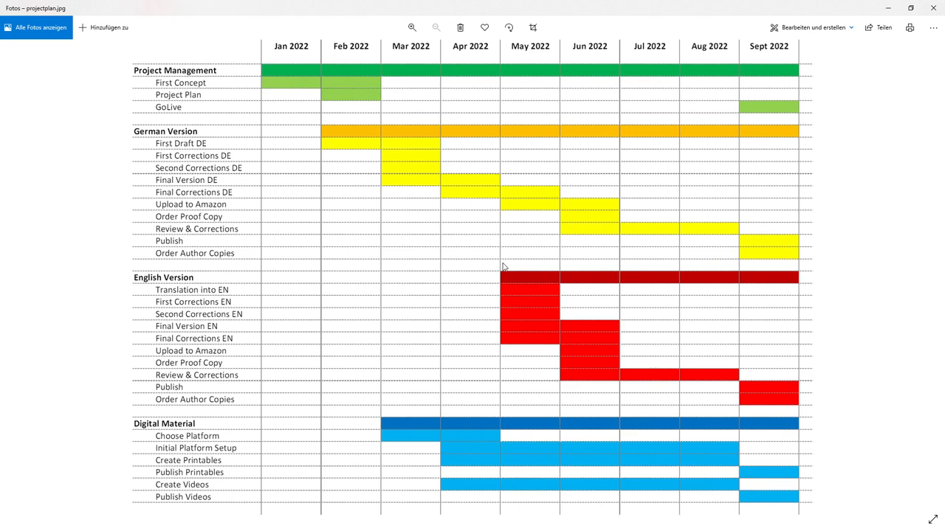
mouse_move(508, 204)
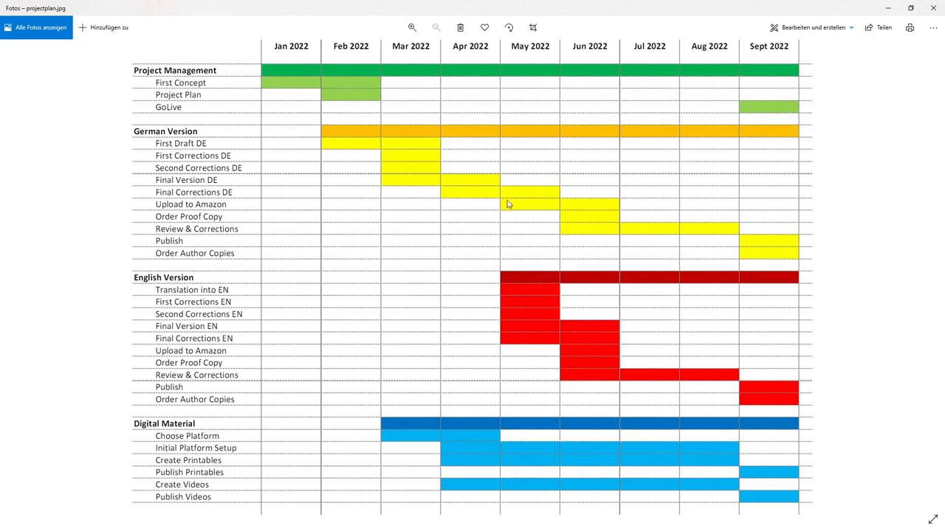
mouse_move(412, 272)
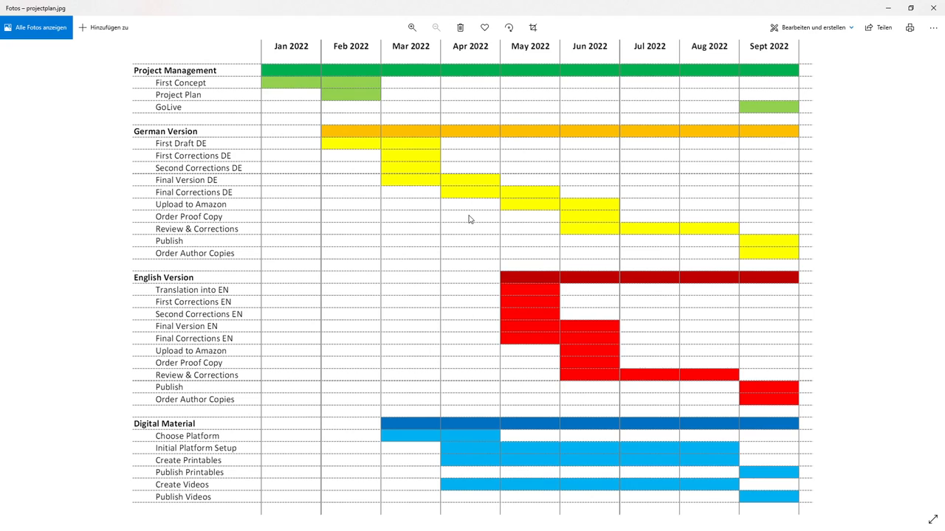
mouse_move(476, 221)
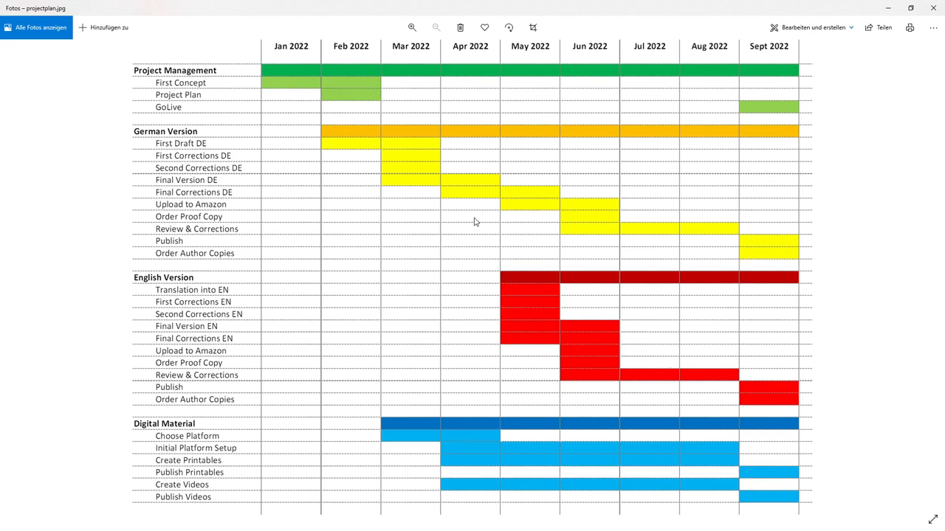
mouse_move(484, 224)
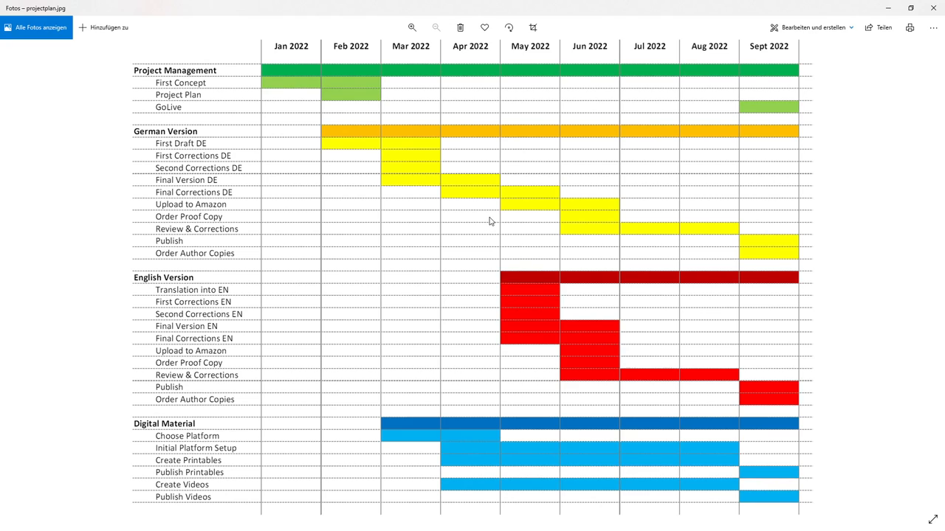
mouse_move(487, 50)
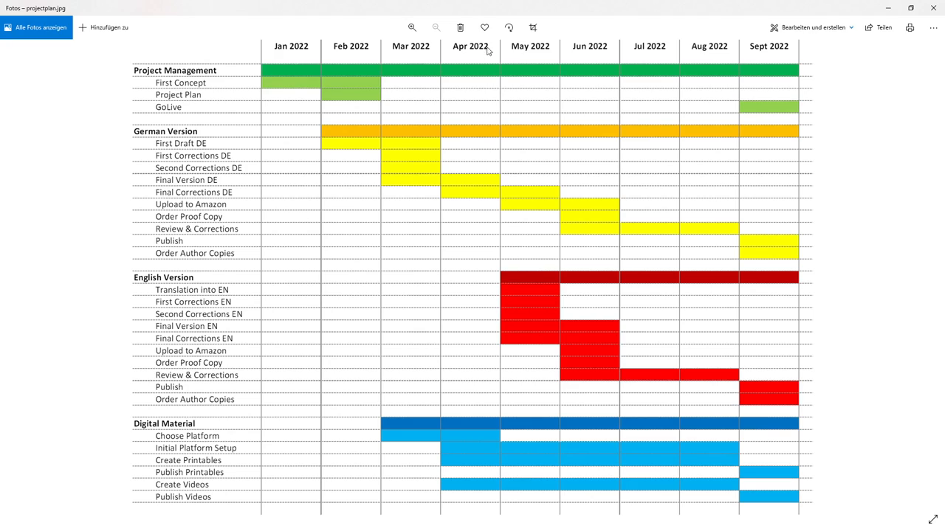
mouse_move(487, 53)
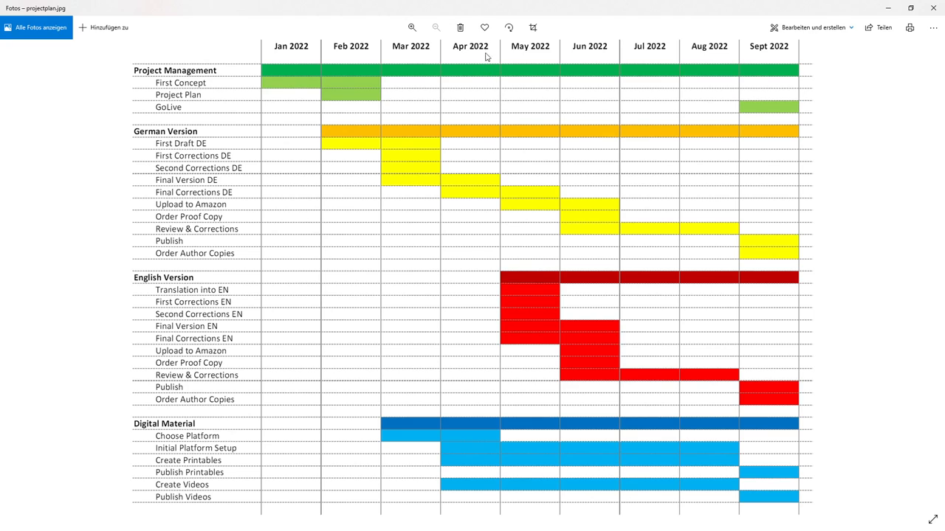
mouse_move(518, 210)
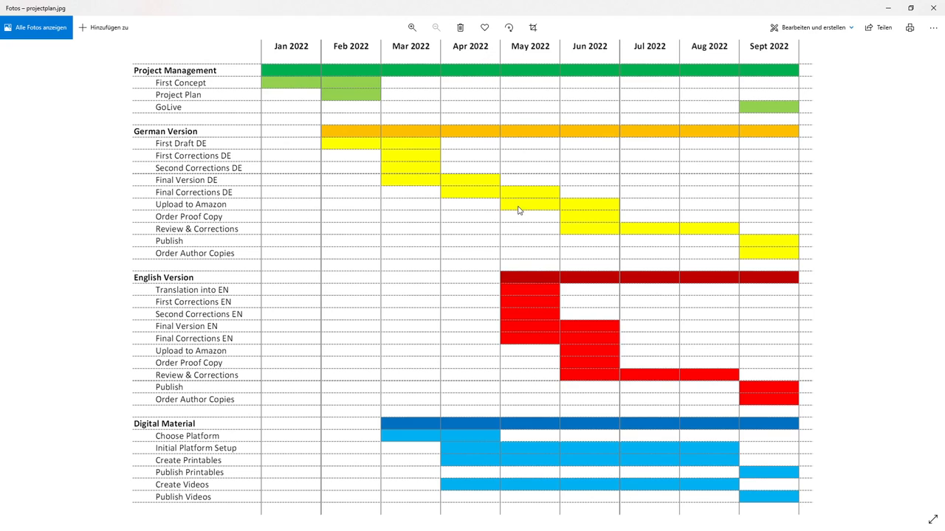
mouse_move(533, 206)
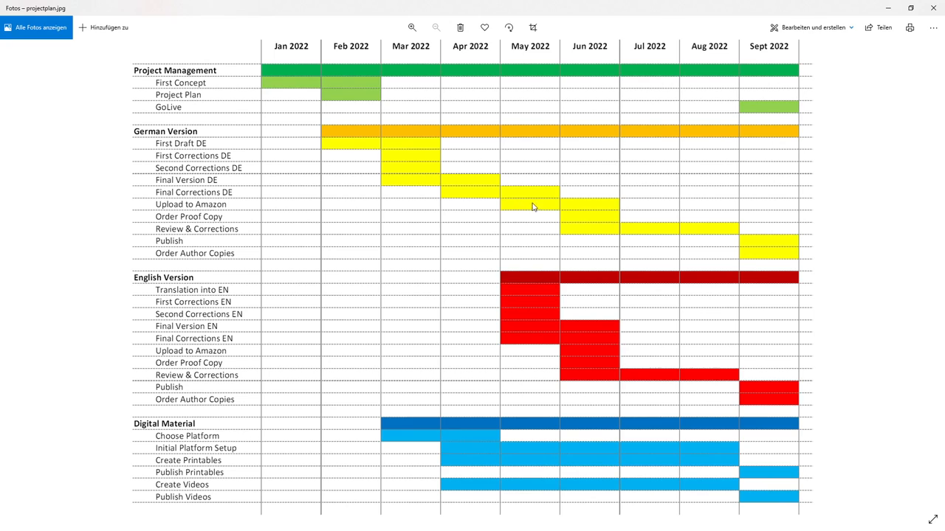
mouse_move(576, 233)
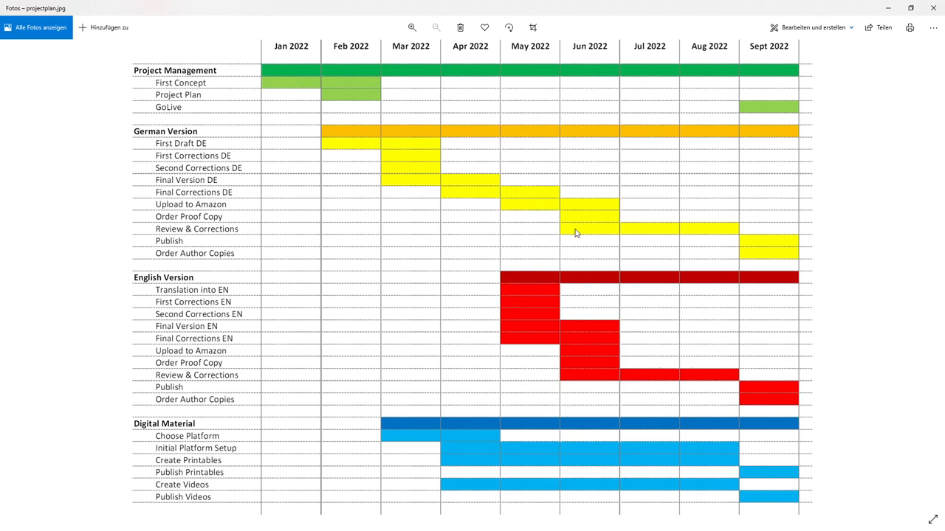
mouse_move(540, 232)
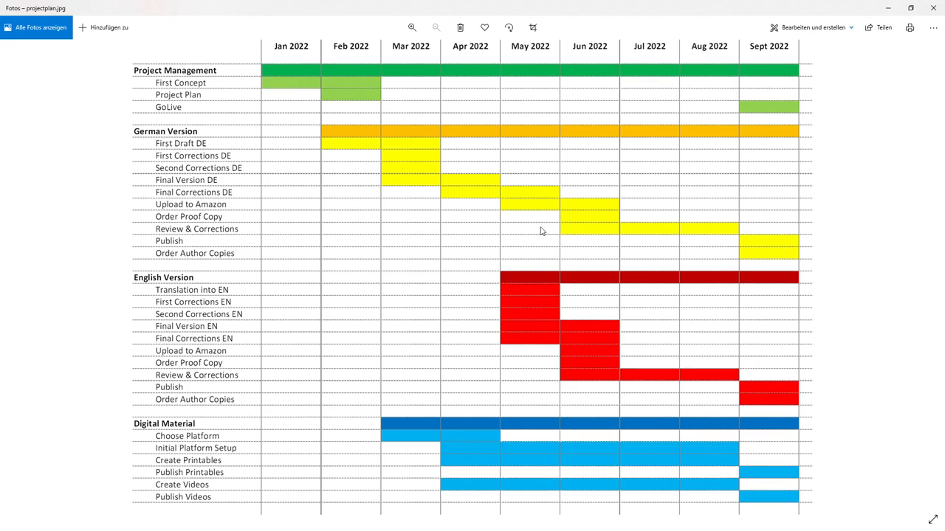
mouse_move(587, 220)
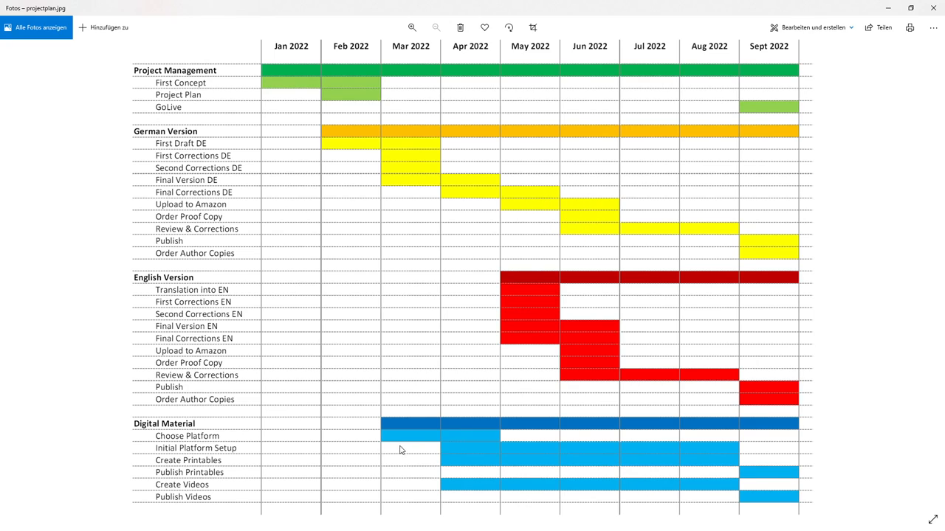
mouse_move(352, 437)
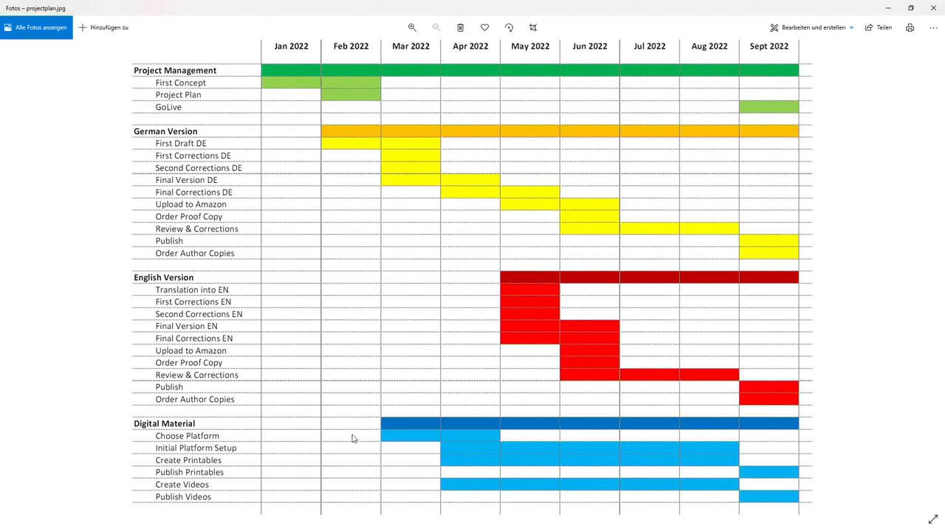
mouse_move(420, 443)
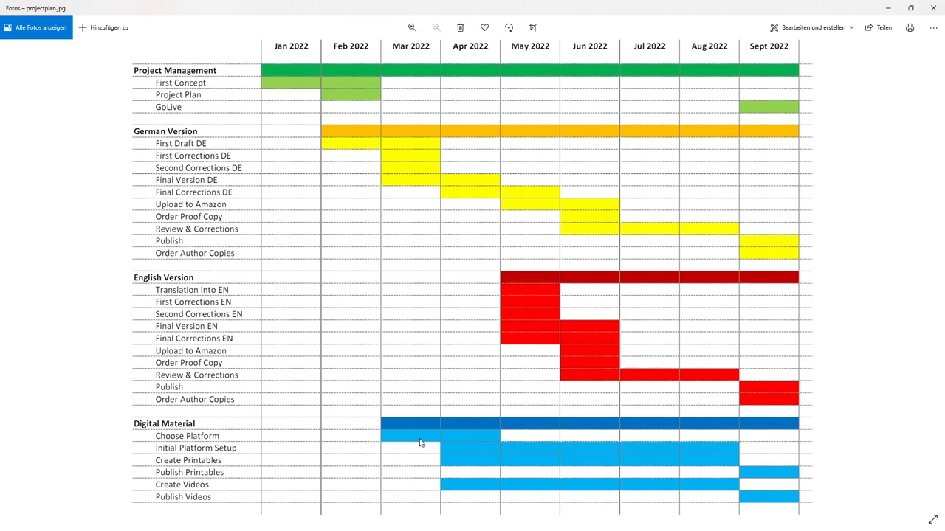
mouse_move(449, 445)
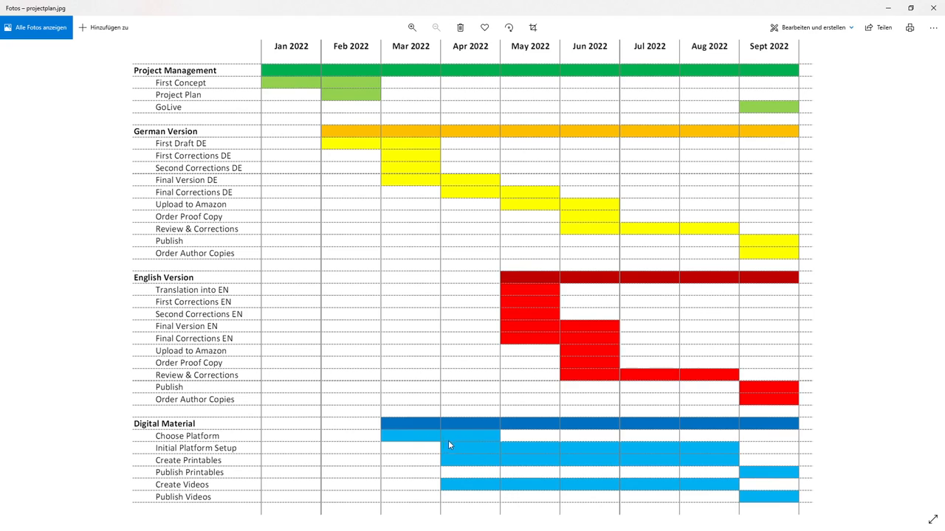
mouse_move(481, 443)
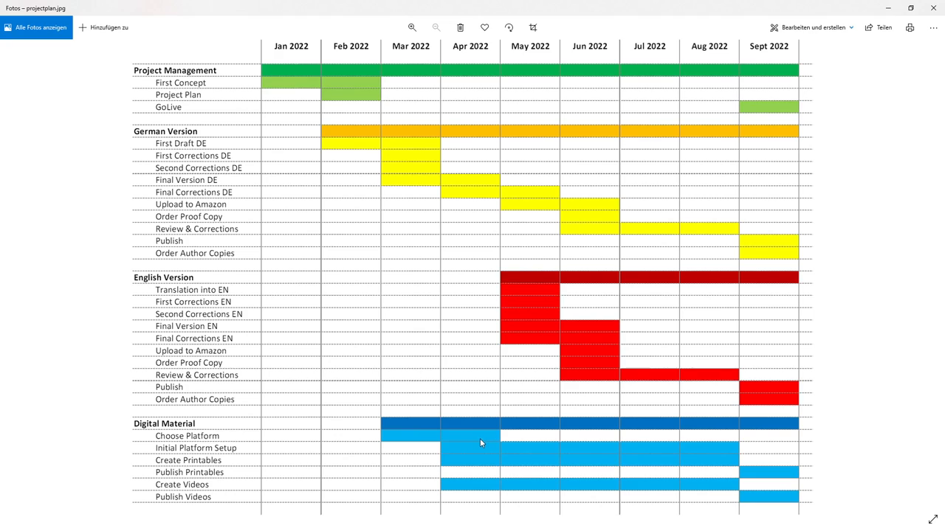